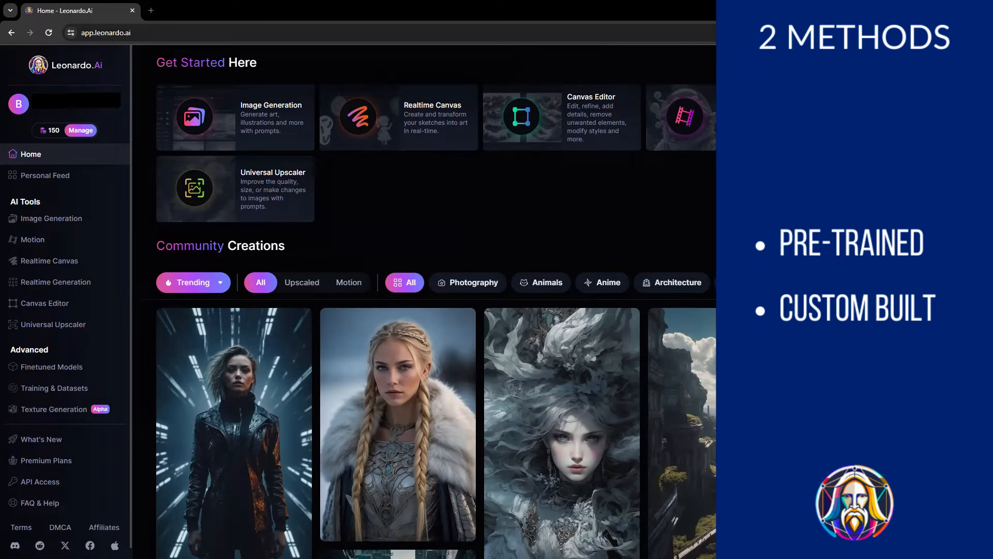
# Browse the finetuned models and training pages, then return to the home page.
pyautogui.click(51, 367)
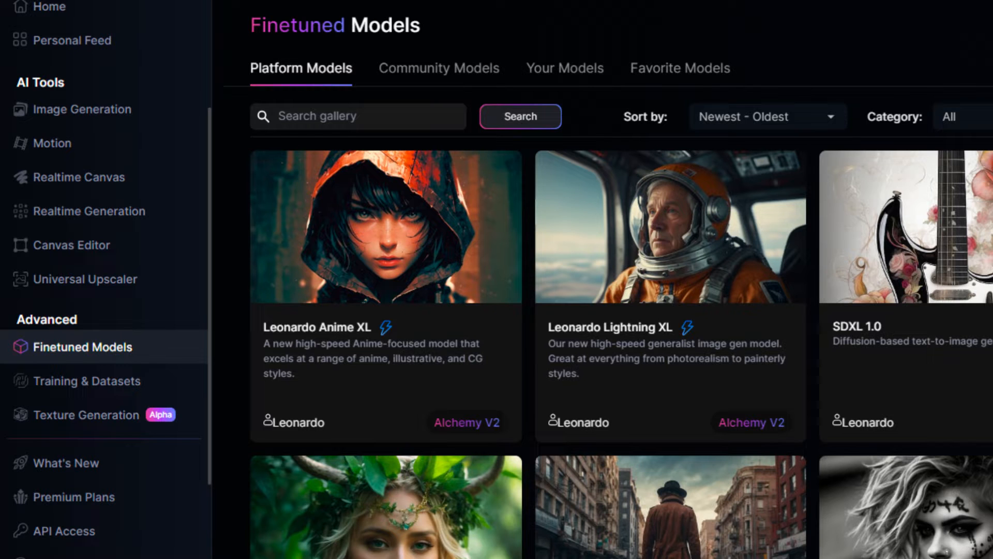
pyautogui.click(86, 381)
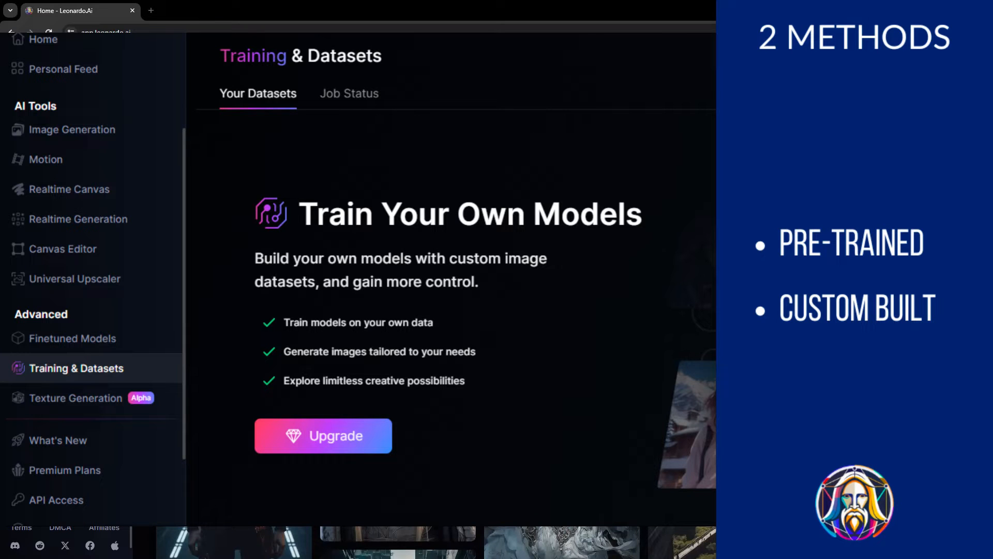
pyautogui.click(31, 154)
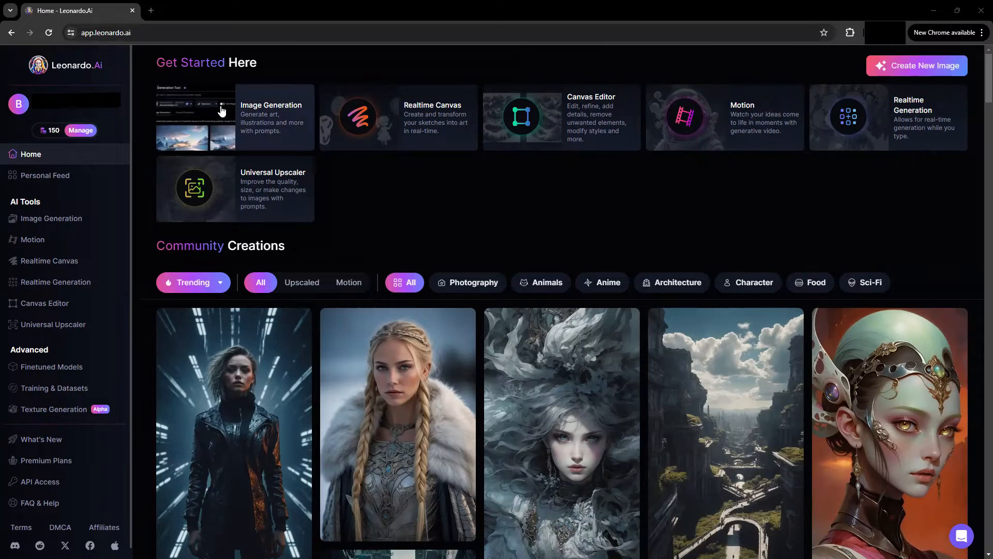
# Open Image Generation, view a community image's prompt, and search models for '3d anima'.
pyautogui.click(235, 117)
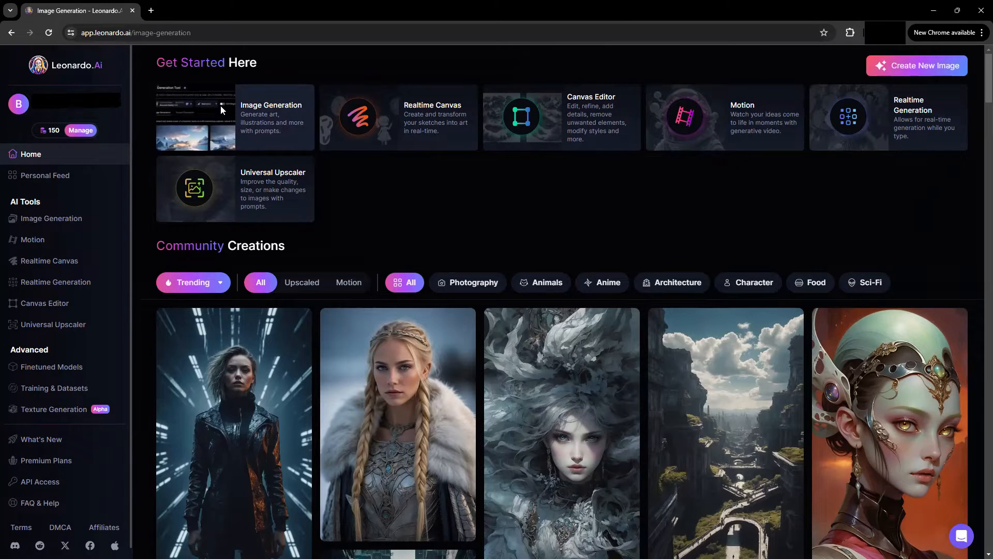
pyautogui.click(271, 117)
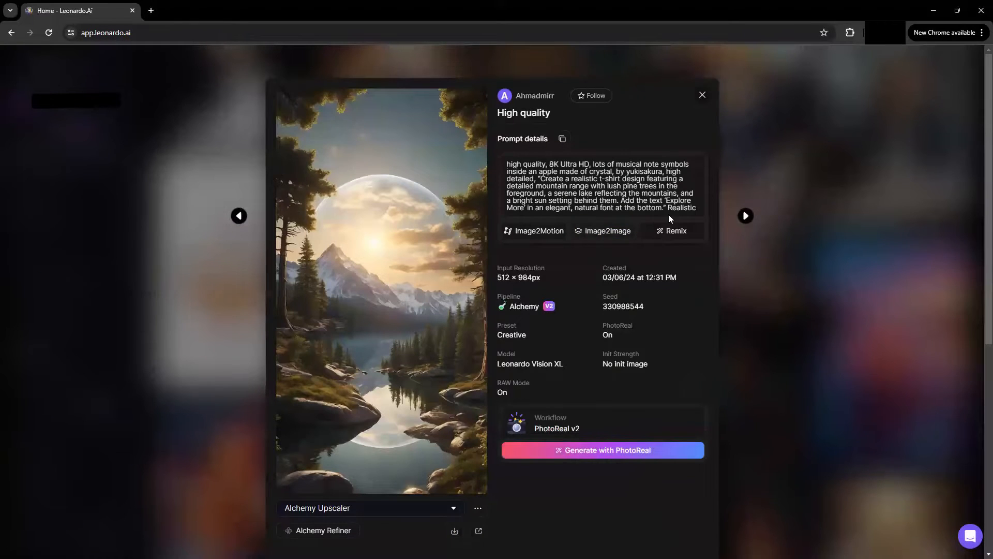
pyautogui.scroll(-3)
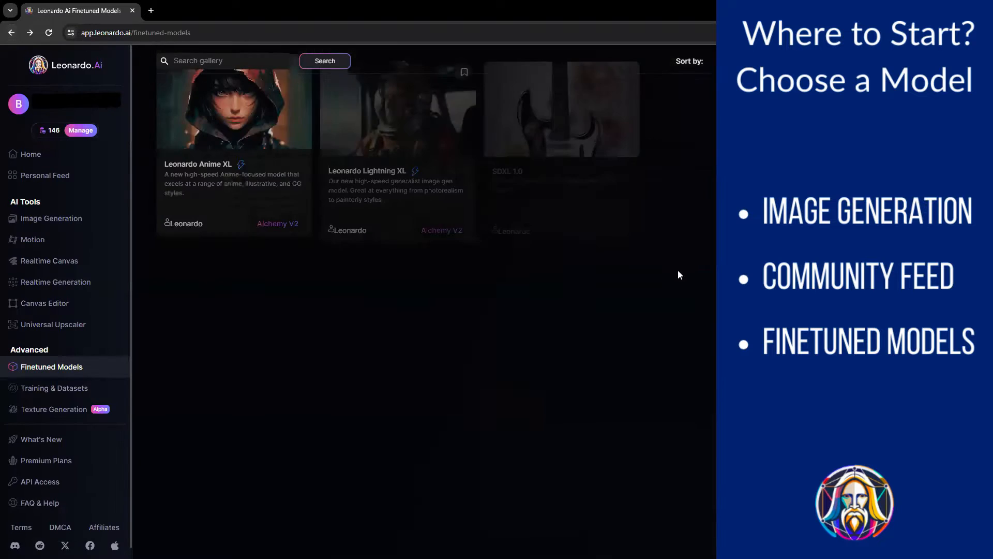
pyautogui.write('3d anima')
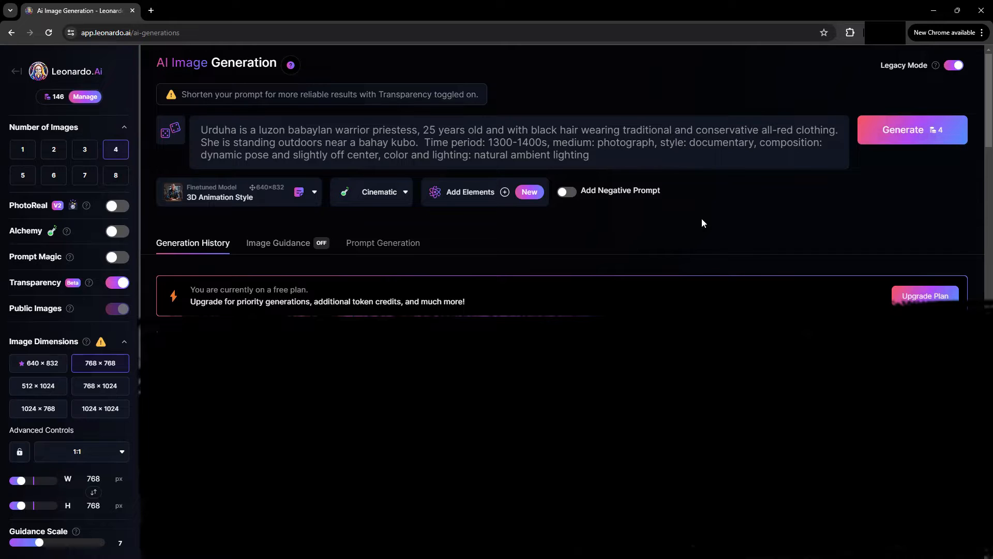
pyautogui.click(38, 363)
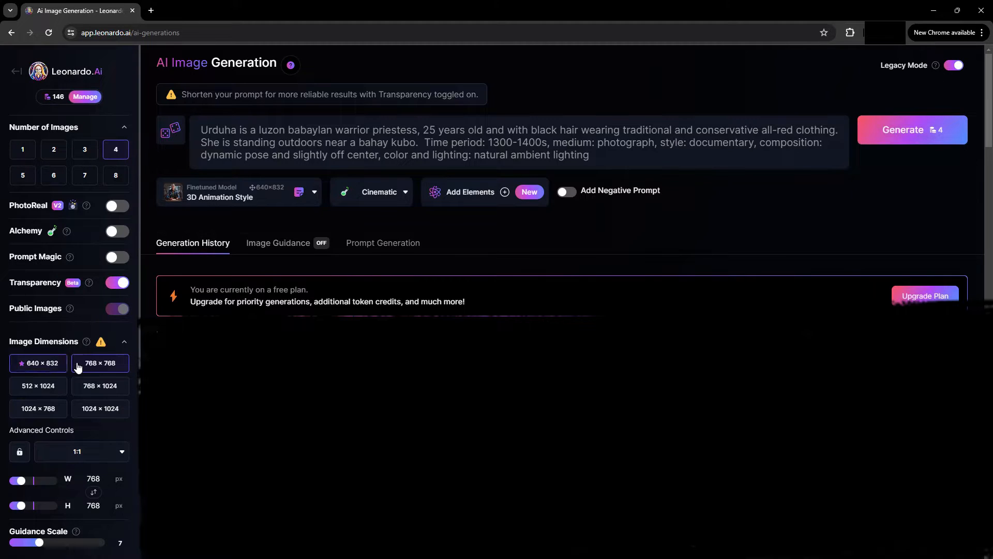
pyautogui.scroll(-3)
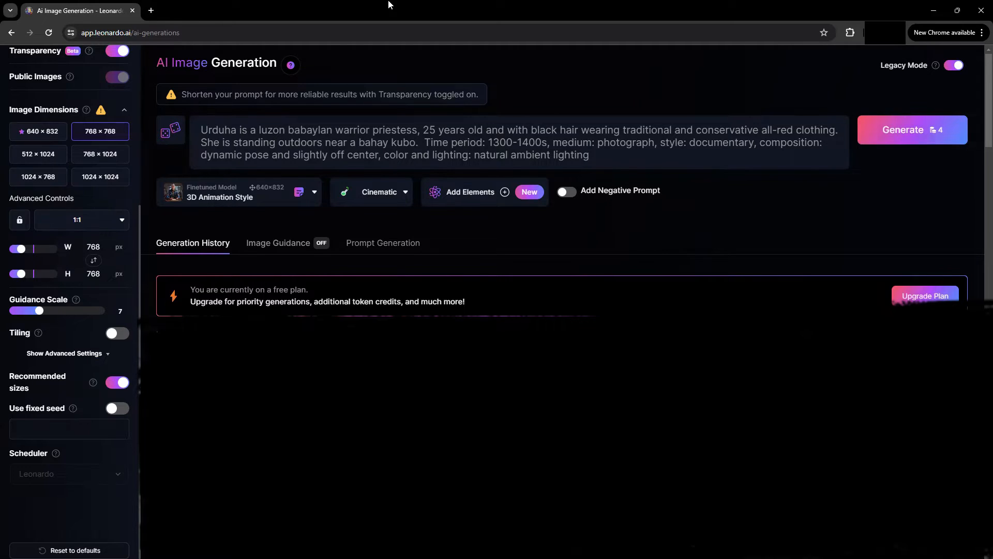
pyautogui.click(911, 130)
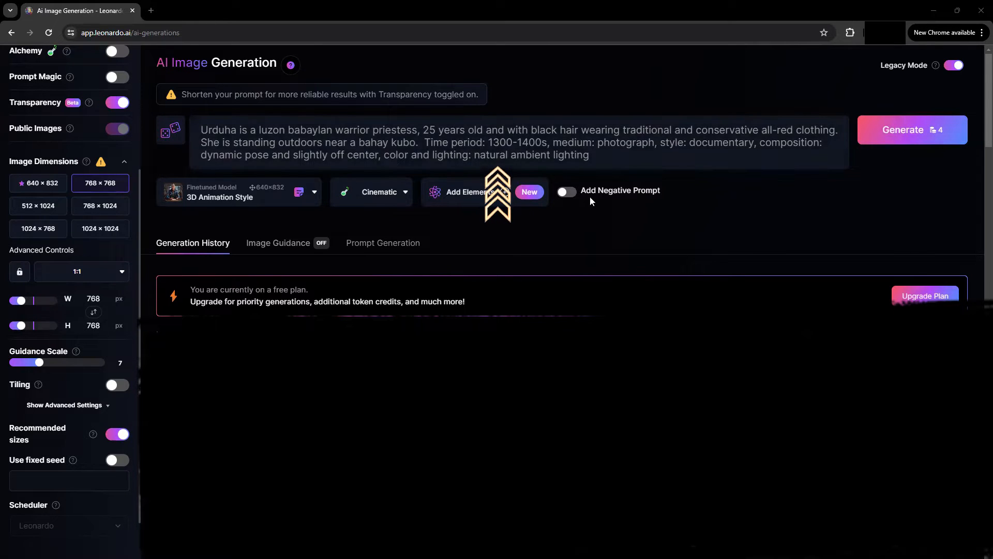
# Add a negative prompt of deformities and generate four transparent priestess figures.
pyautogui.click(565, 191)
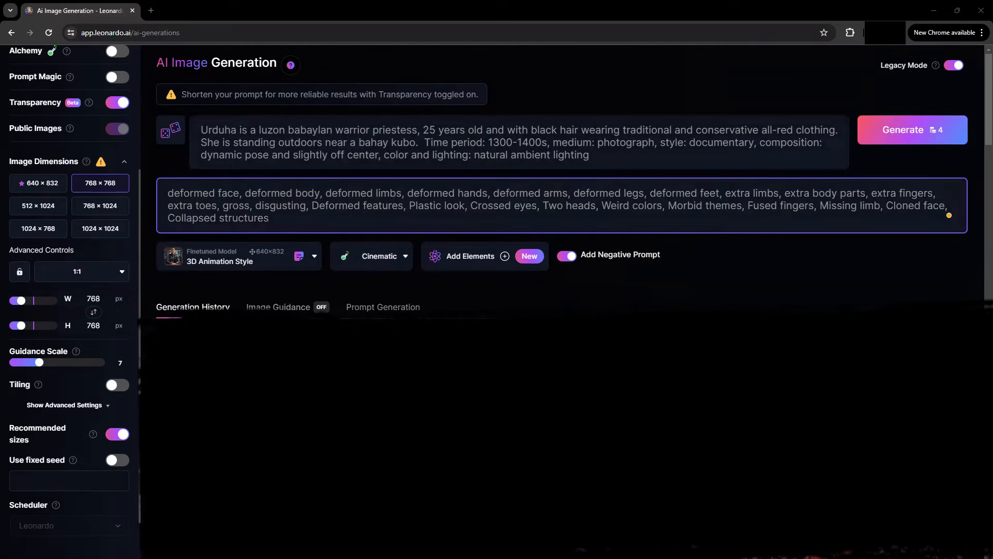
pyautogui.click(911, 130)
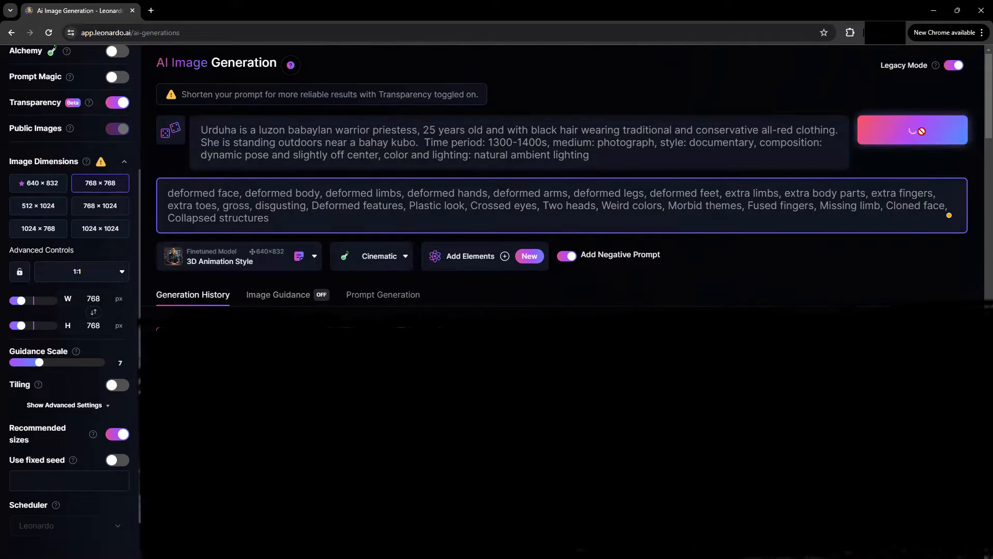
pyautogui.click(911, 129)
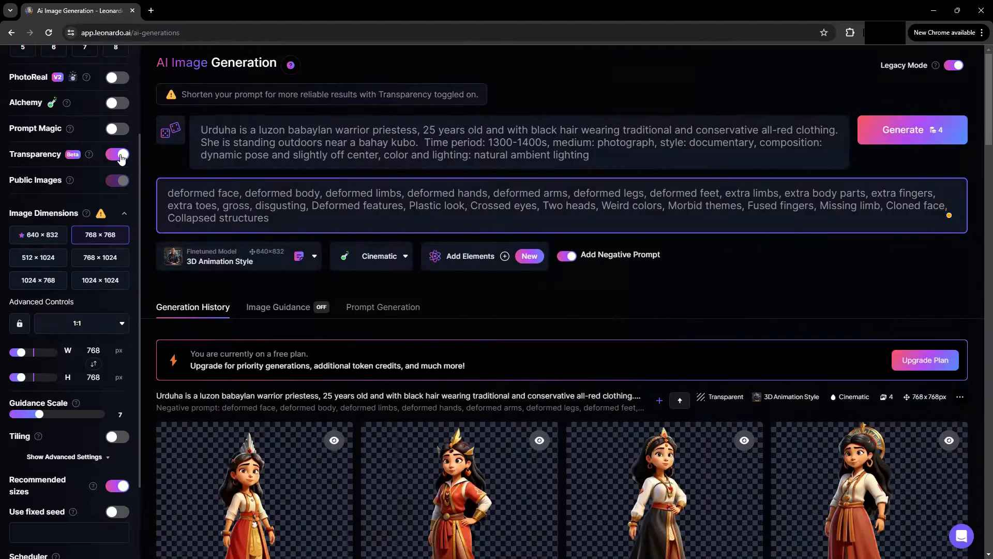
# Turn off transparent backgrounds and close the enlarged image preview.
pyautogui.click(119, 154)
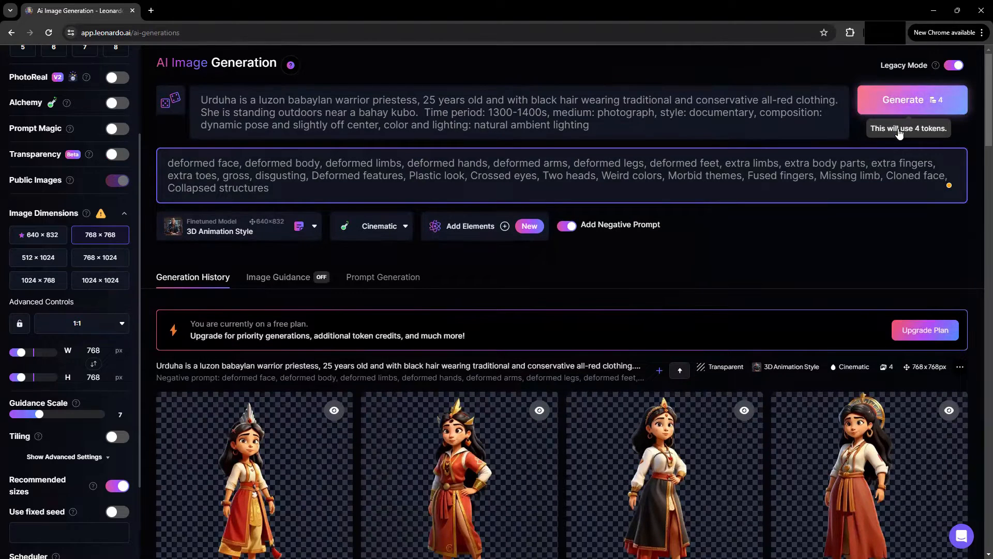
pyautogui.scroll(-3)
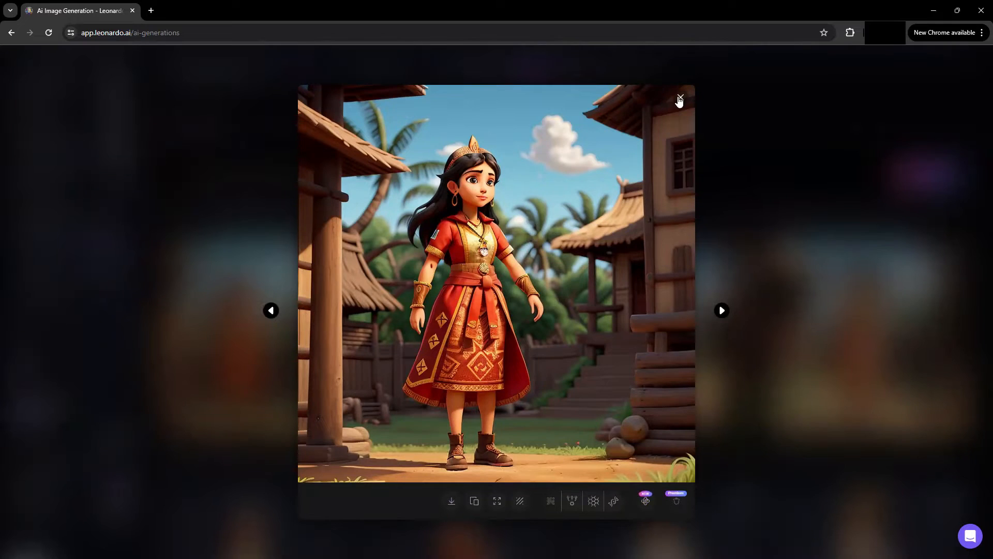
pyautogui.click(680, 98)
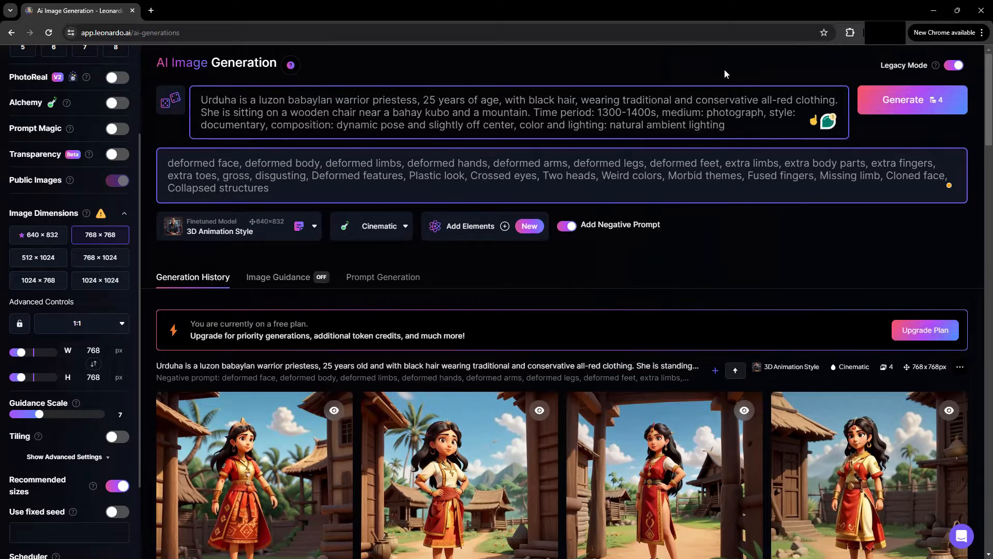
# Edit the scene and generate sitting and riverside standing priestess batches.
pyautogui.click(288, 105)
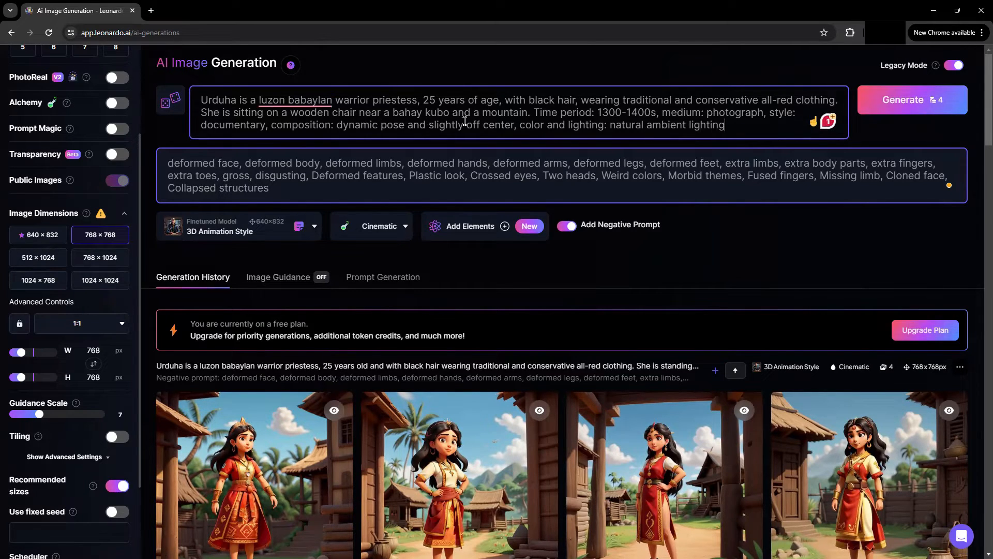
pyautogui.moveTo(912, 99)
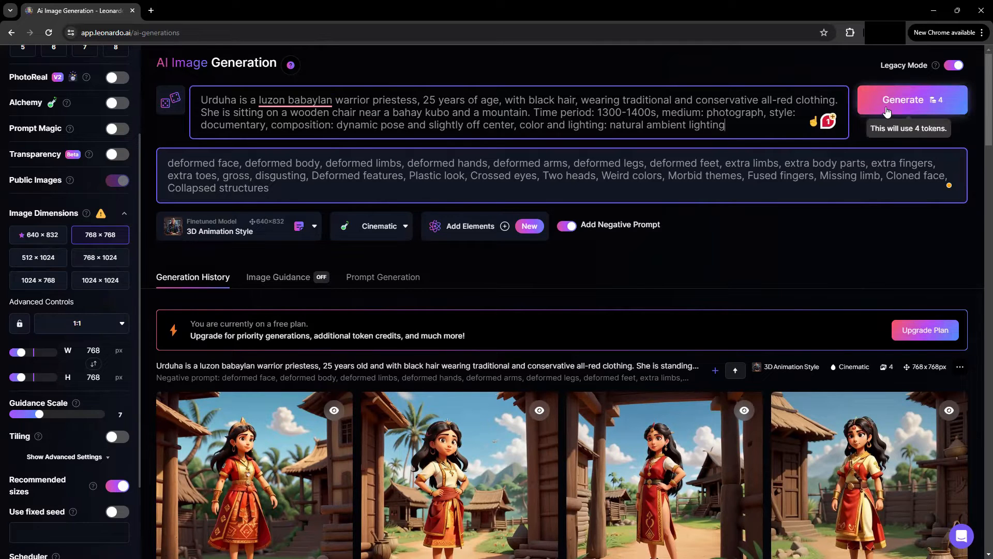
pyautogui.click(902, 99)
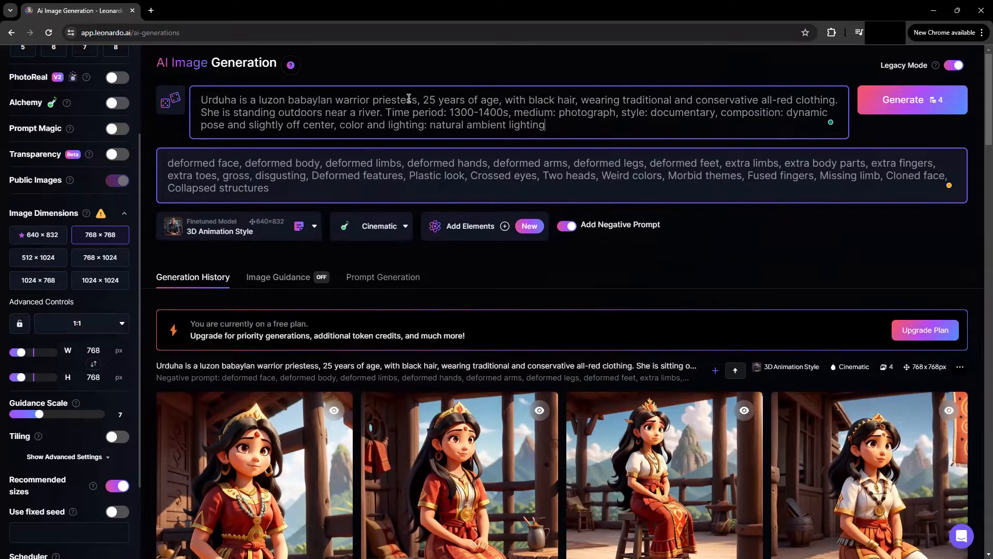
pyautogui.moveTo(912, 99)
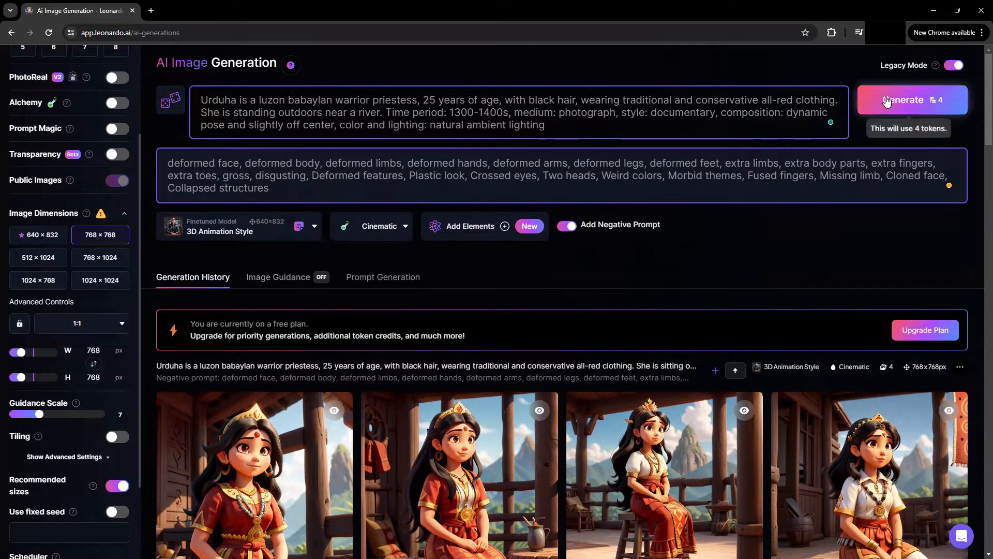
pyautogui.click(911, 100)
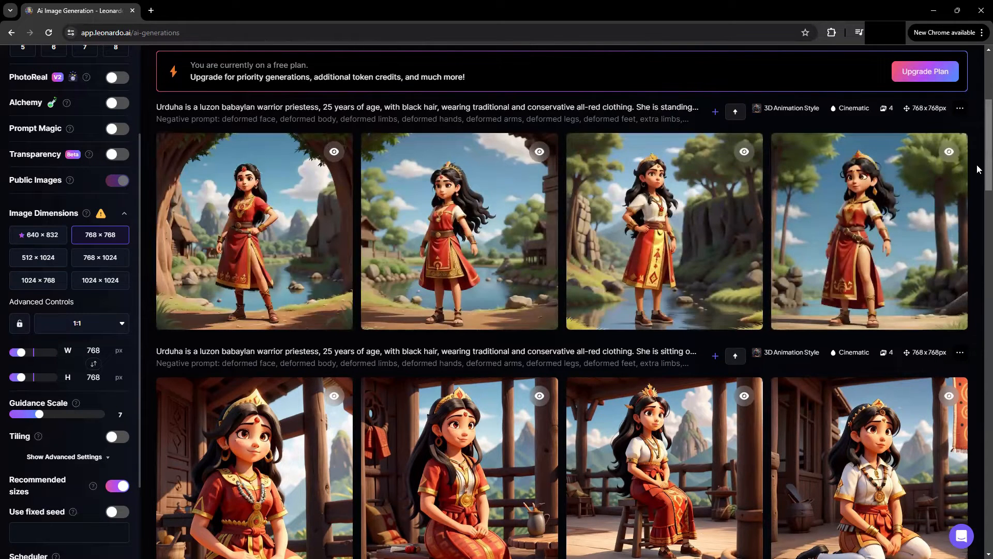
pyautogui.moveTo(319, 205)
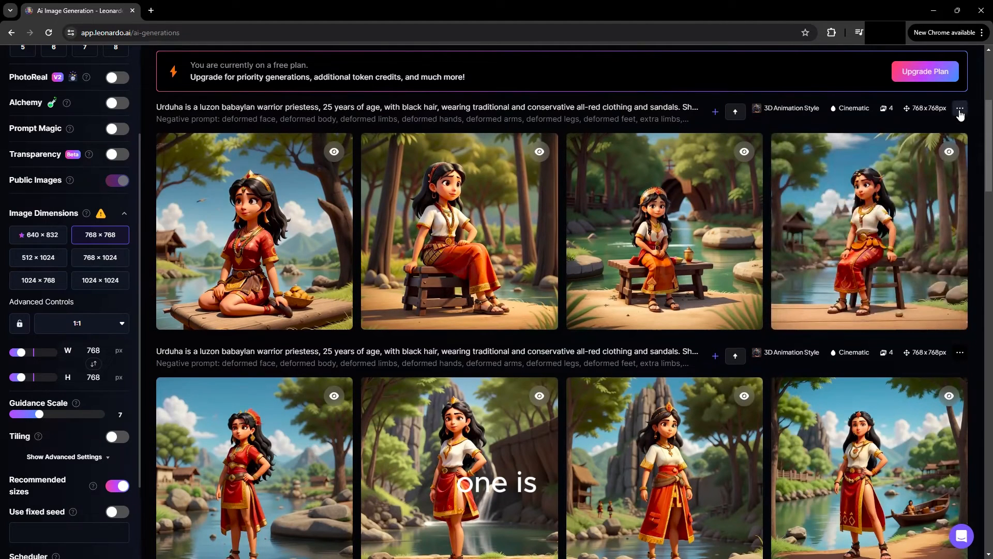
# Copy the sandals batch's seed and enable fixed seed 844622848.
pyautogui.click(959, 109)
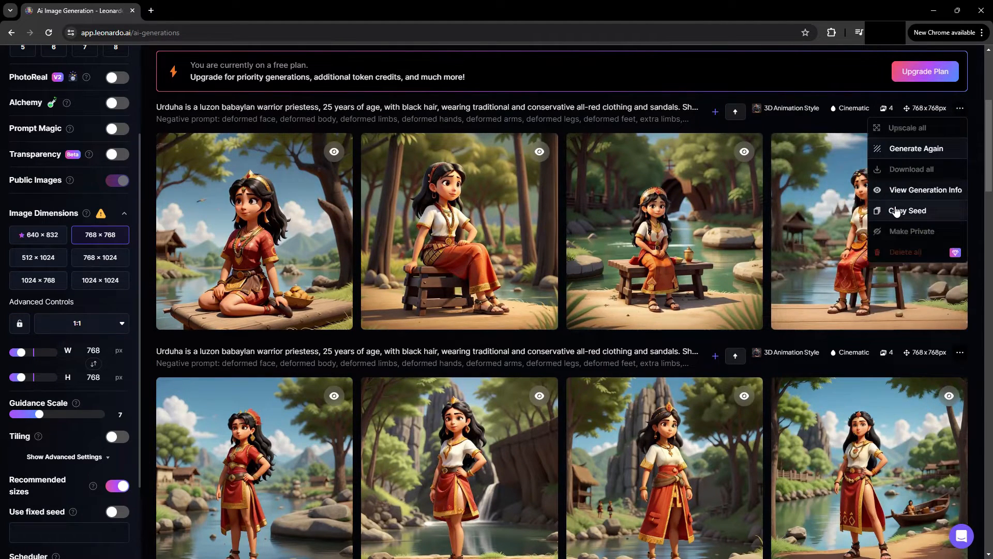
pyautogui.click(907, 210)
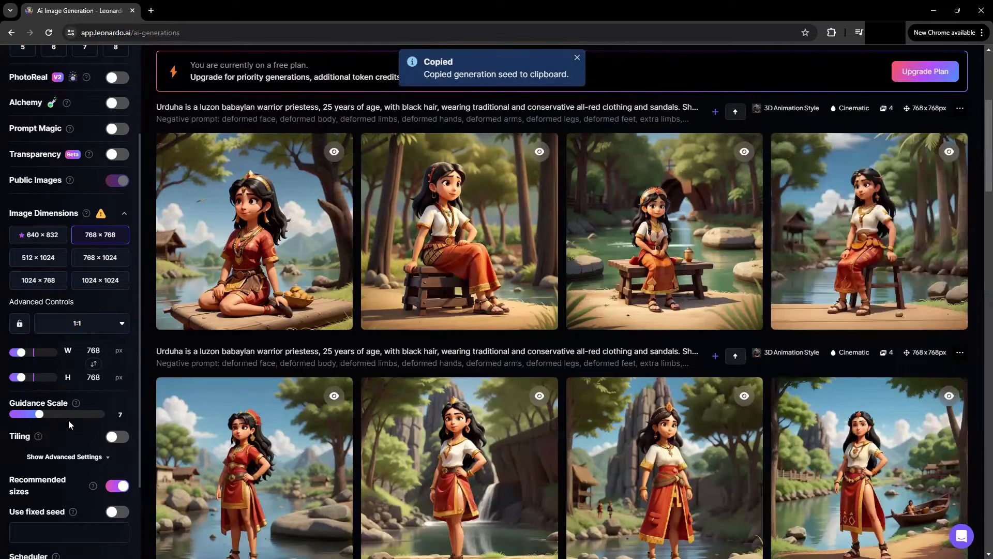
pyautogui.scroll(-3)
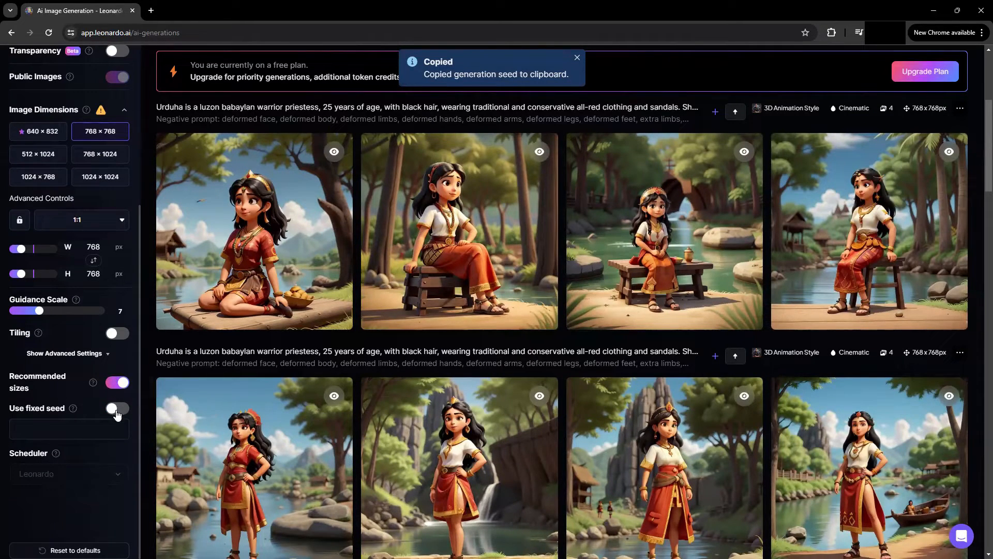
pyautogui.click(118, 409)
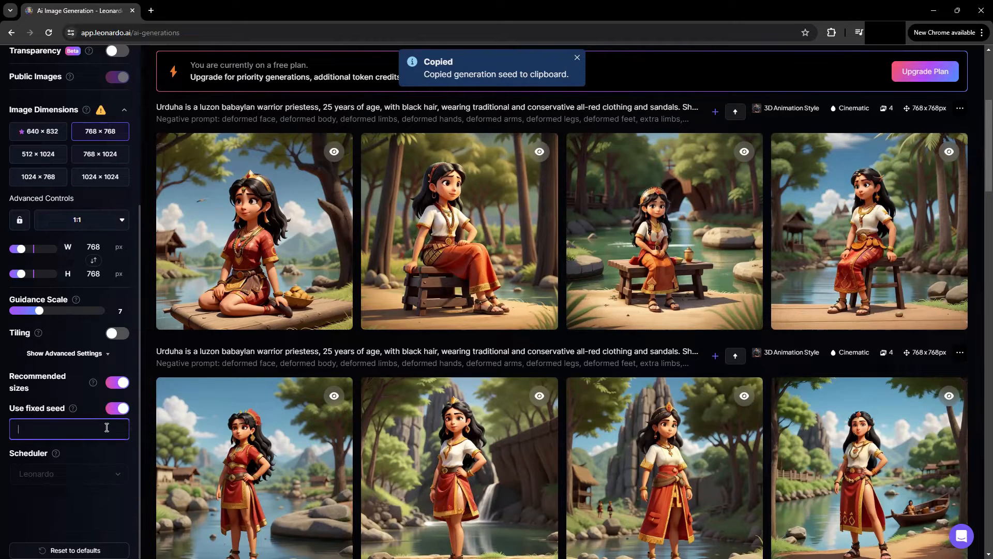
pyautogui.write('844622848')
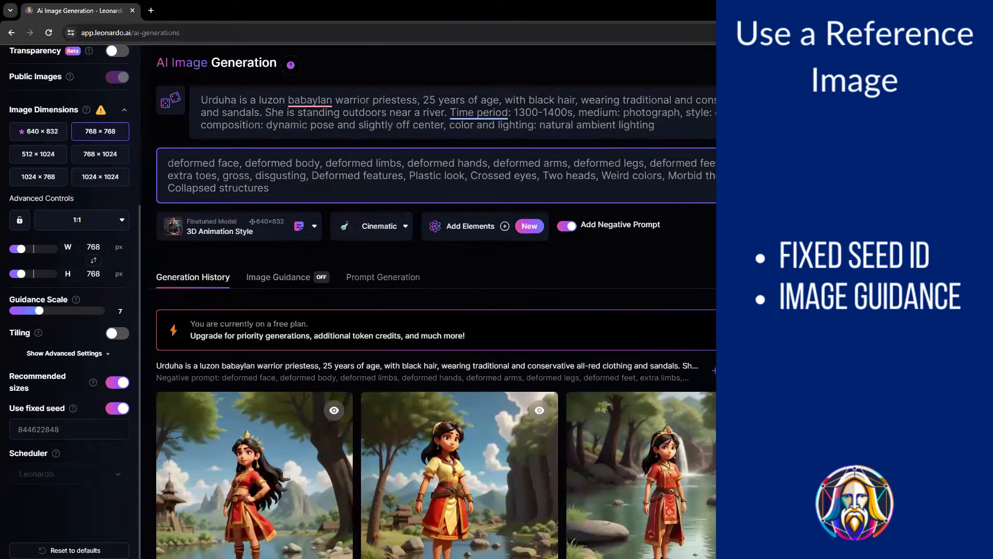
# Enable image-to-image guidance and open the picker to choose a new source image.
pyautogui.click(277, 277)
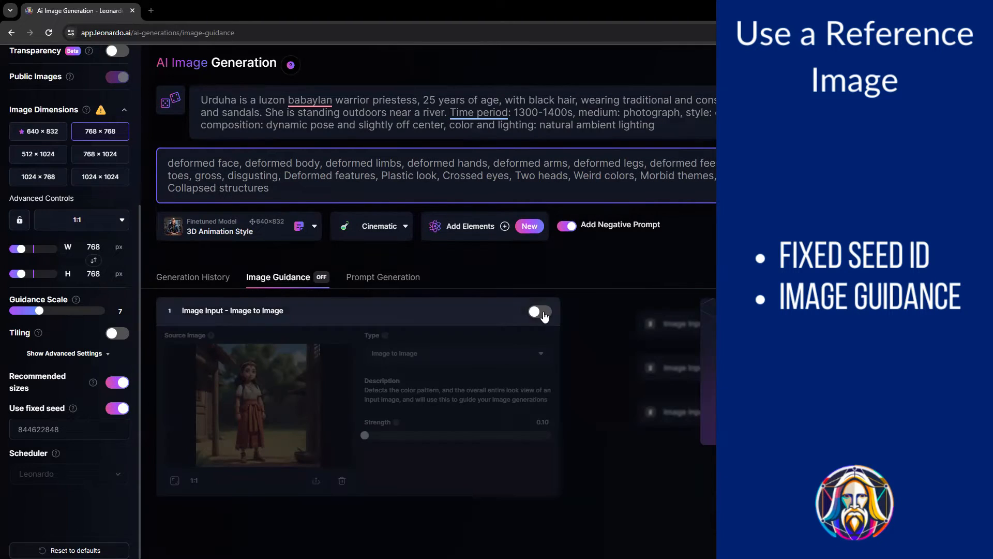
pyautogui.click(538, 311)
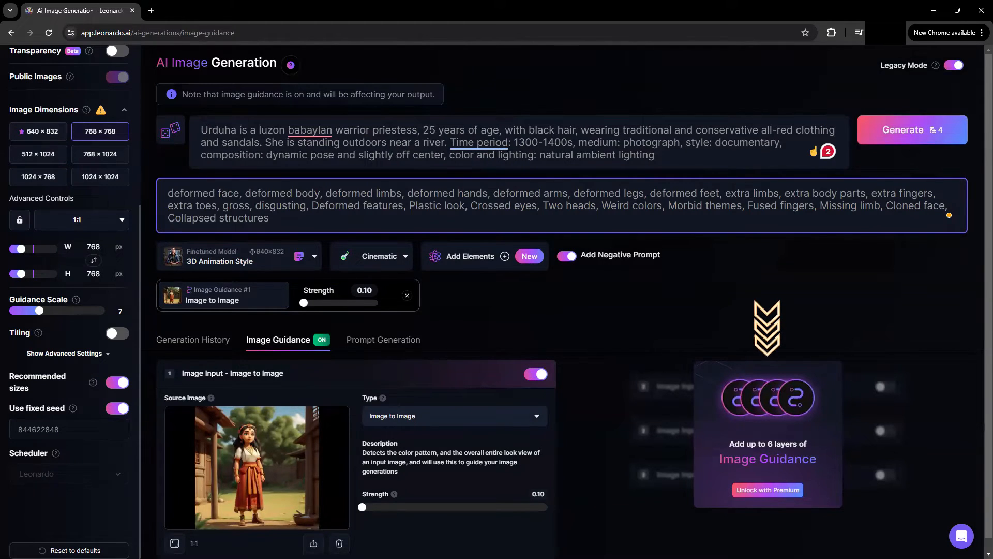
pyautogui.click(767, 490)
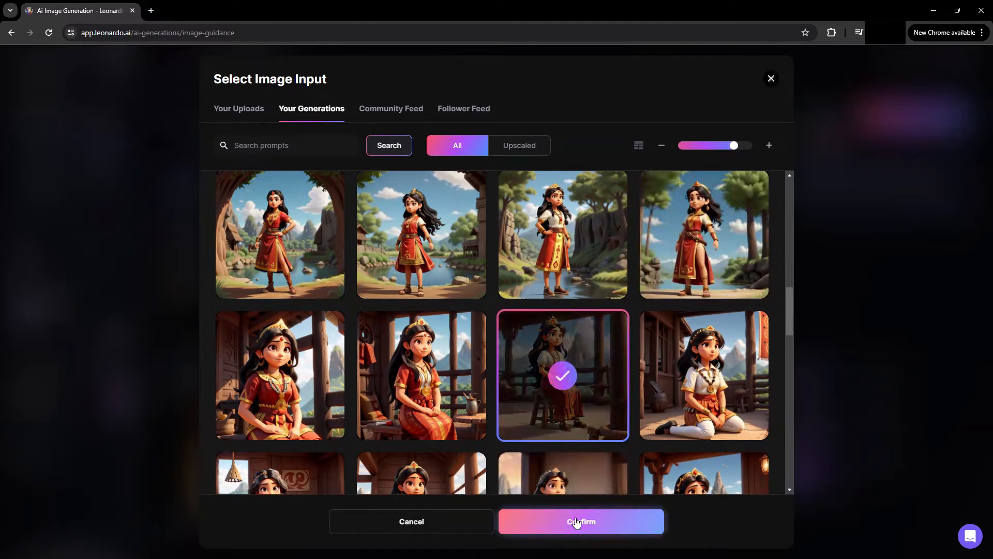
# Confirm the seated reference, turn off fixed seed, and generate riverside standing images.
pyautogui.click(580, 521)
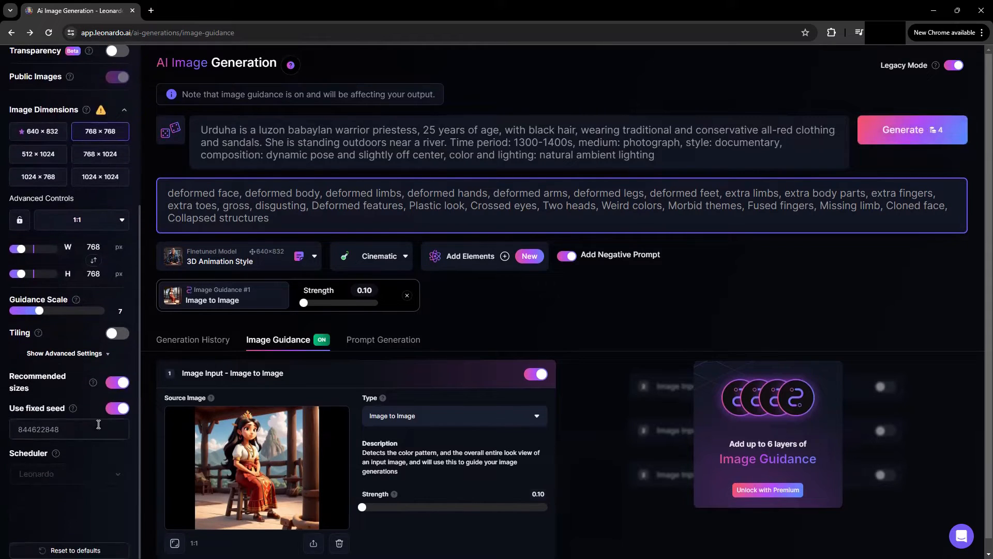
pyautogui.click(117, 408)
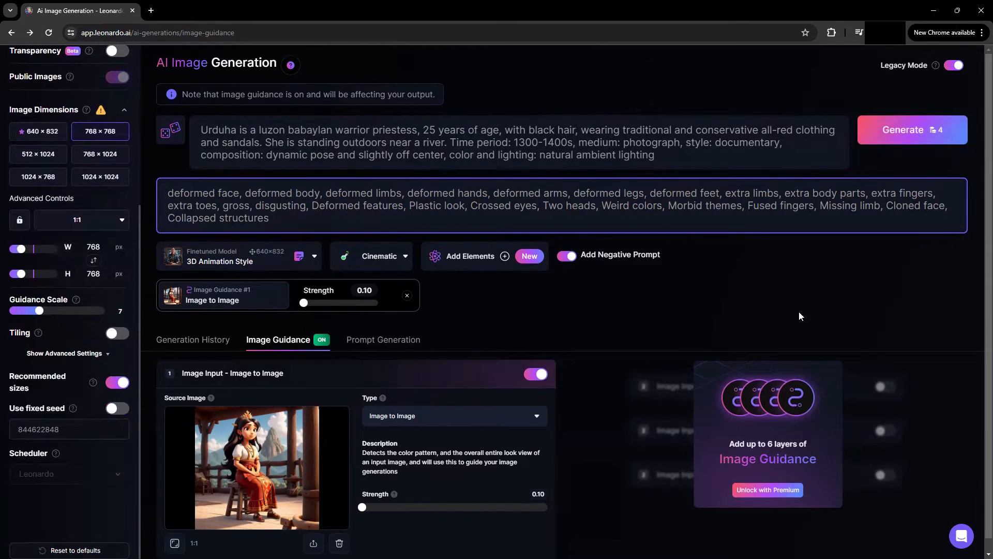
pyautogui.moveTo(897, 133)
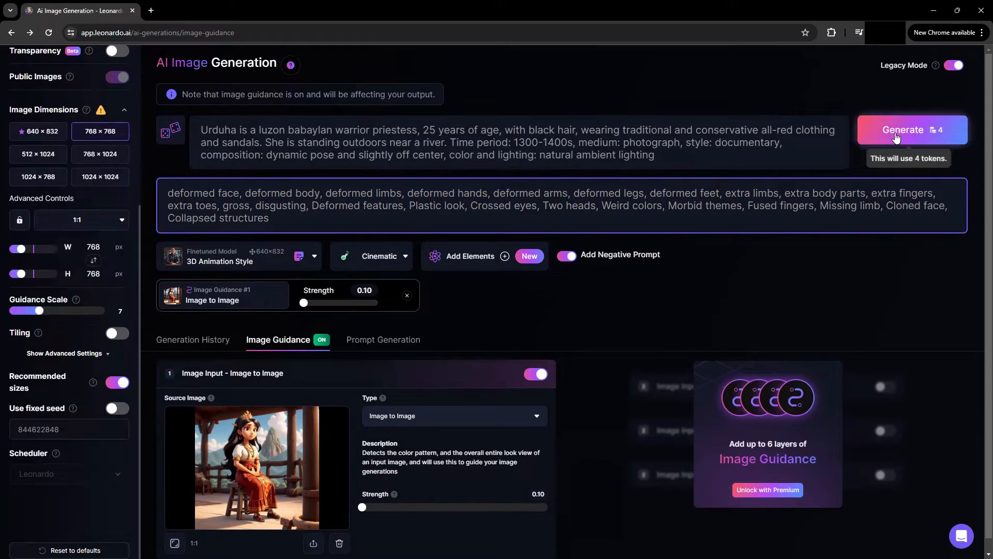
pyautogui.click(912, 130)
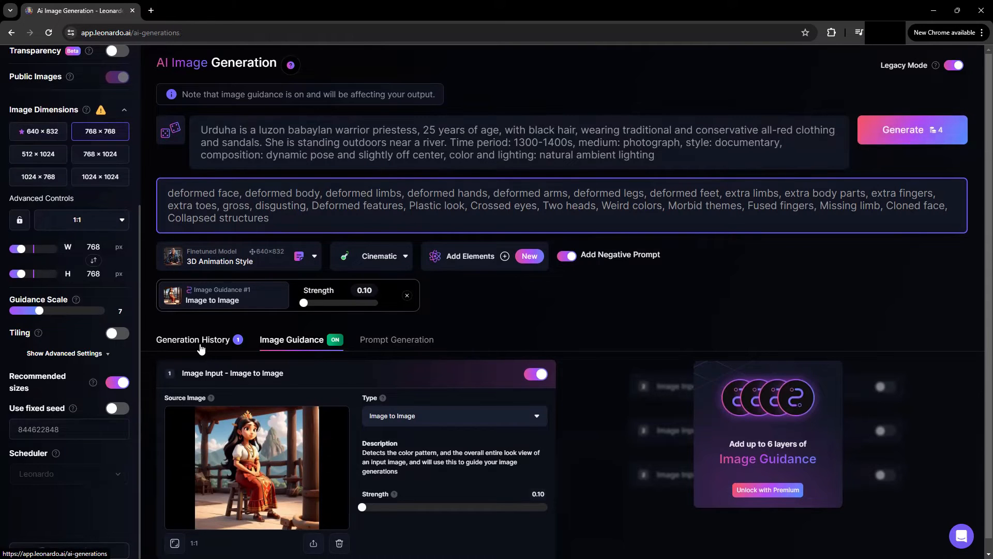
pyautogui.click(911, 129)
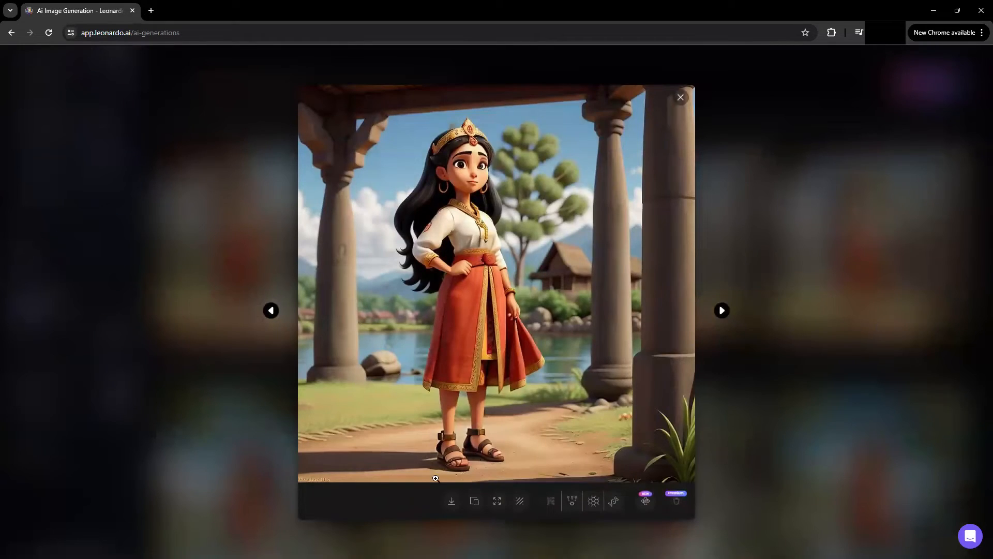
pyautogui.click(680, 96)
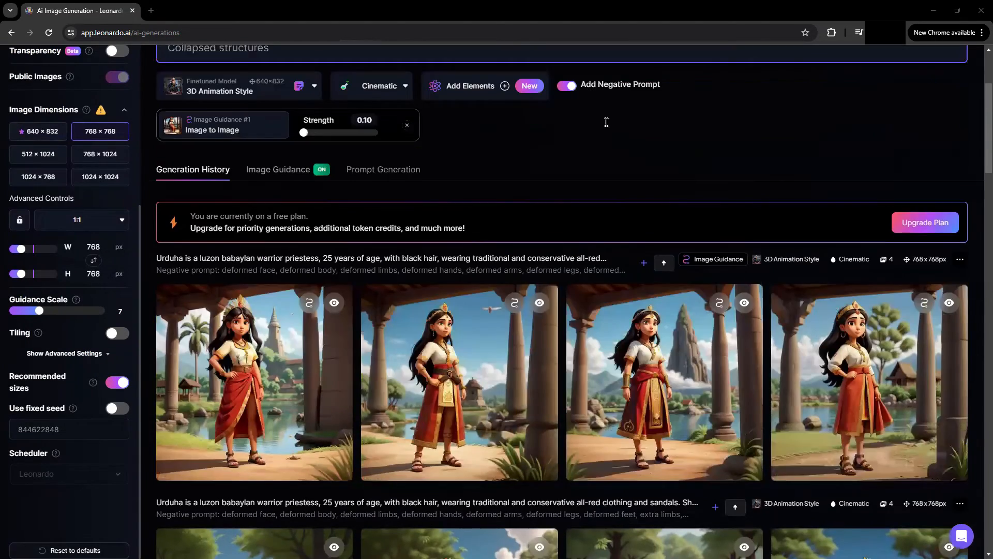
# Generate seated-by-river and standing-near-bahay-kubo batches and download a standing image.
pyautogui.scroll(3)
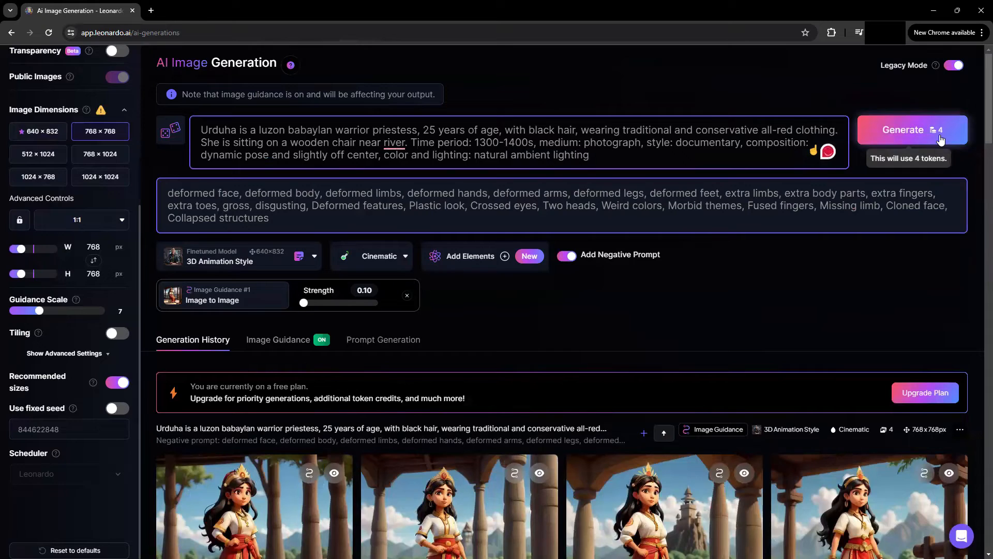
pyautogui.click(911, 130)
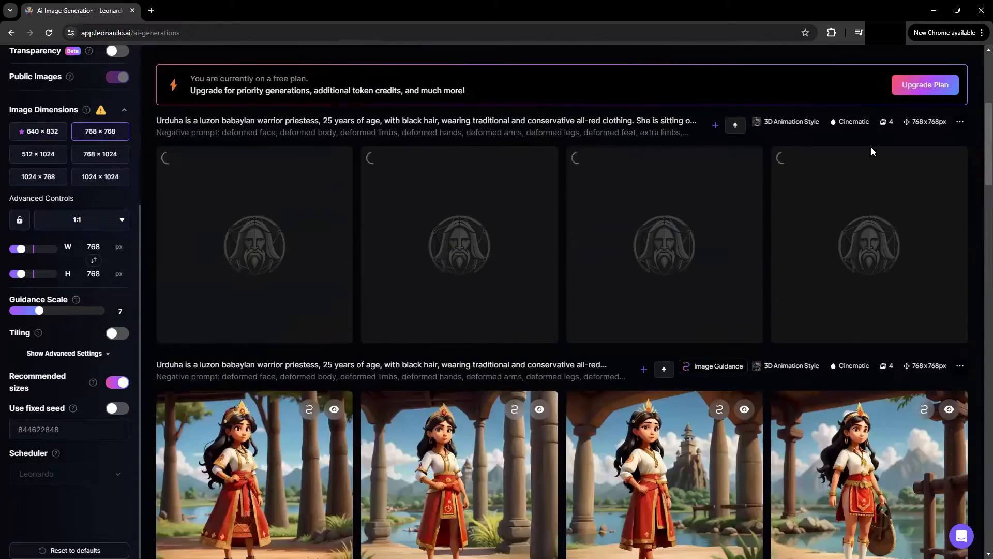
pyautogui.scroll(-3)
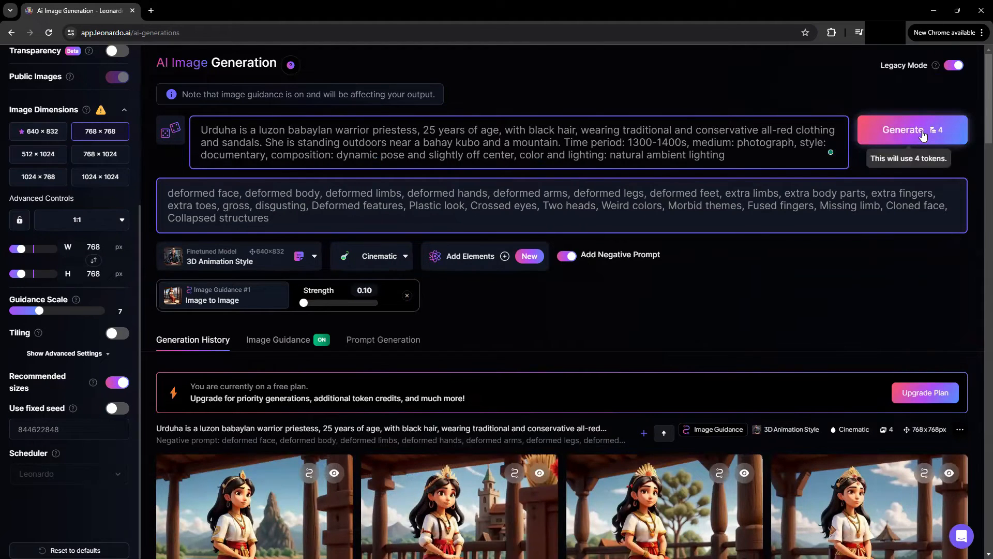
pyautogui.click(910, 130)
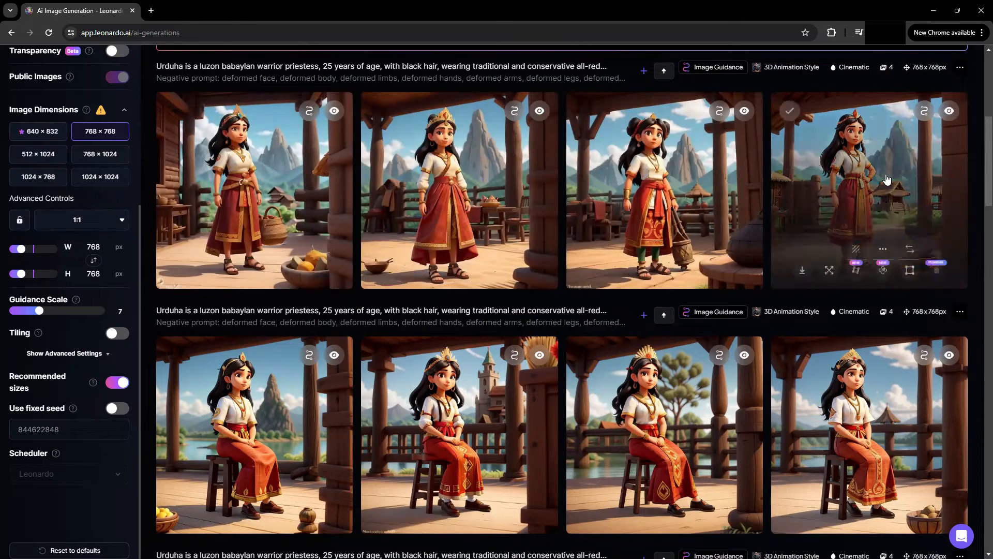
pyautogui.click(868, 190)
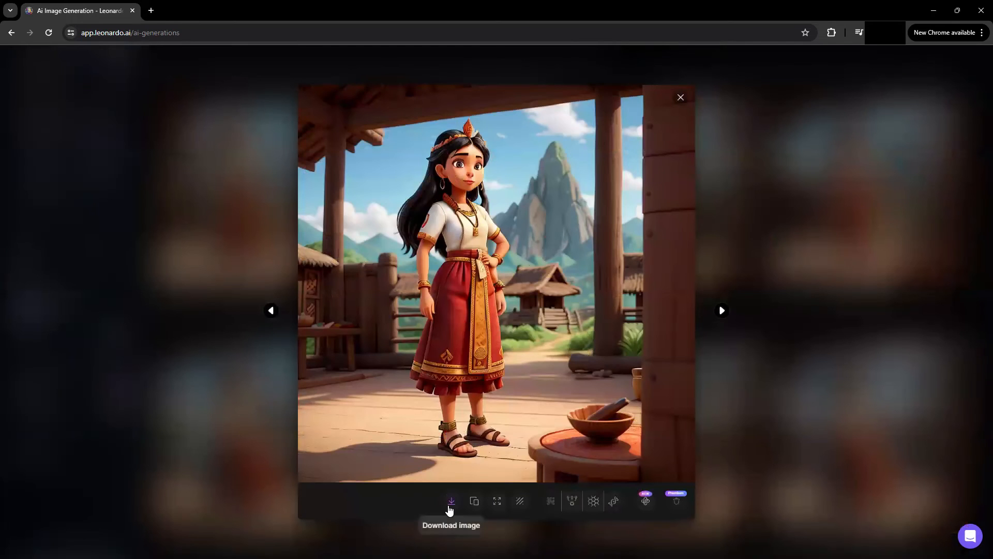
pyautogui.click(680, 97)
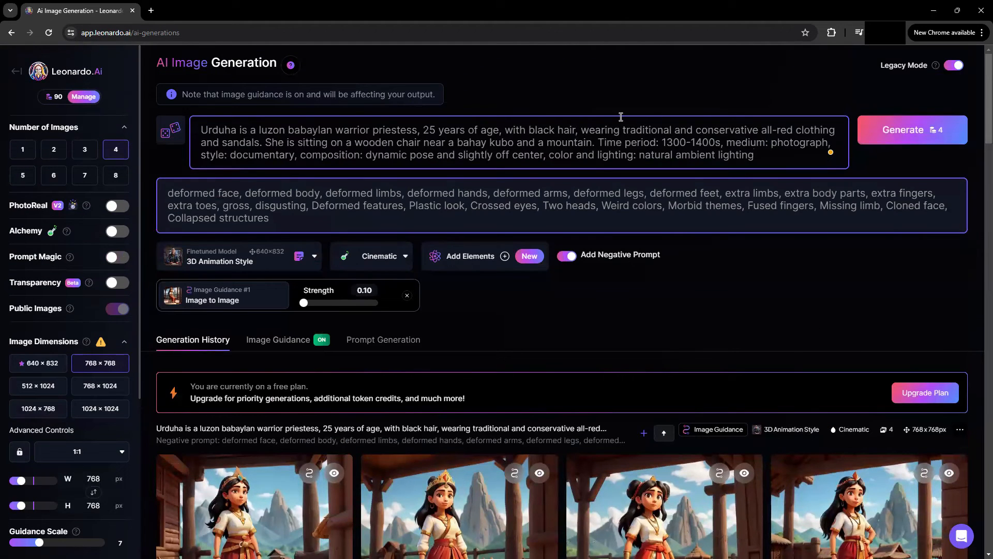
# Generate seated-near-bahay-kubo images and download a seated priestess image.
pyautogui.click(911, 129)
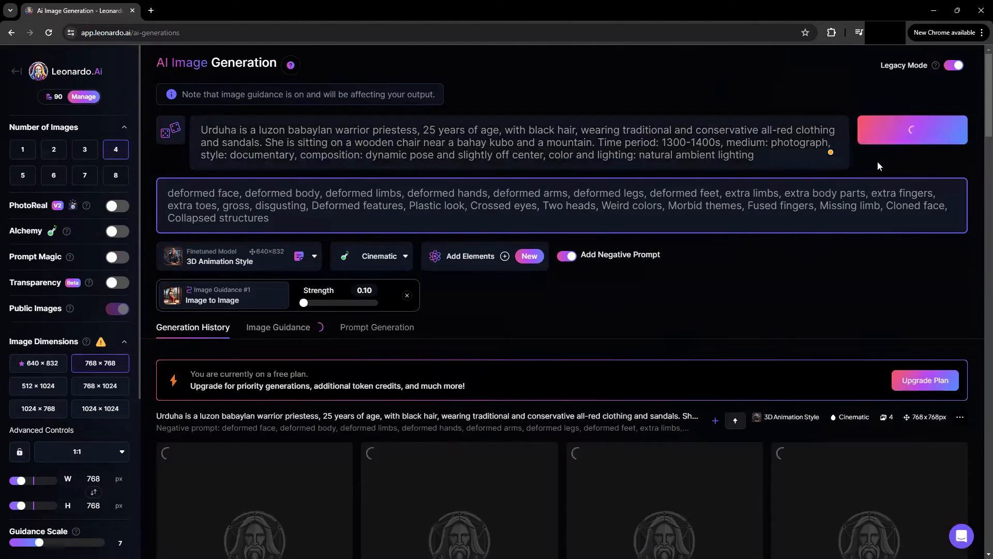
pyautogui.scroll(-3)
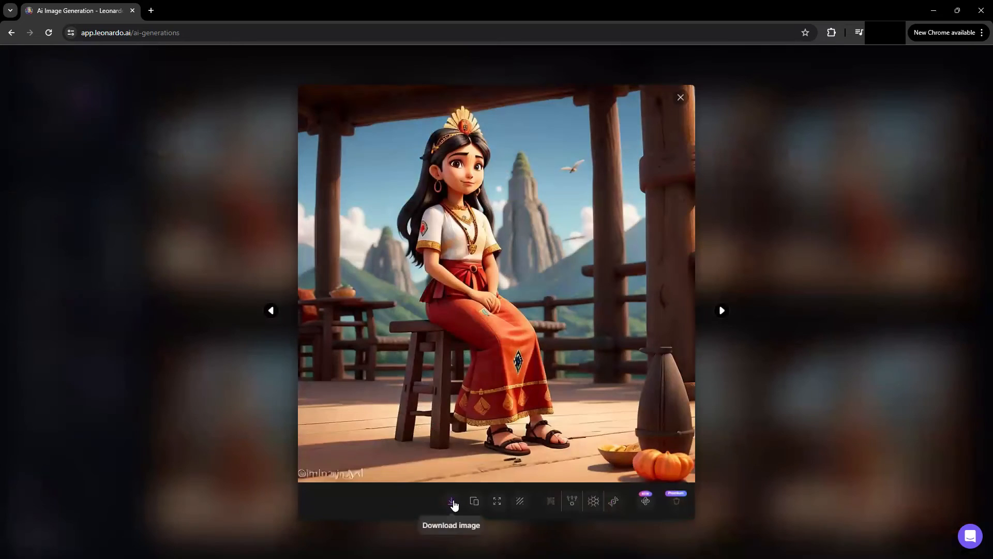
pyautogui.click(451, 502)
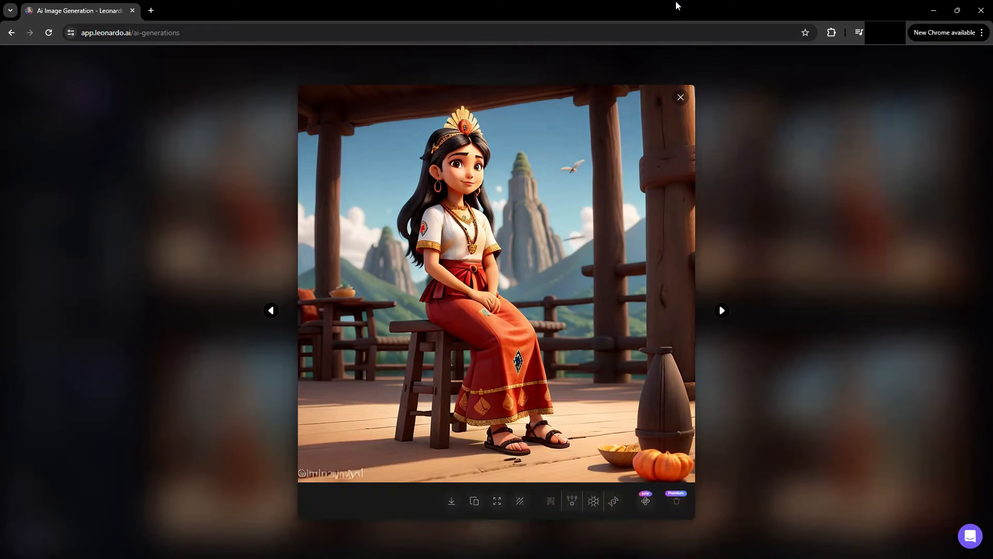
pyautogui.click(680, 97)
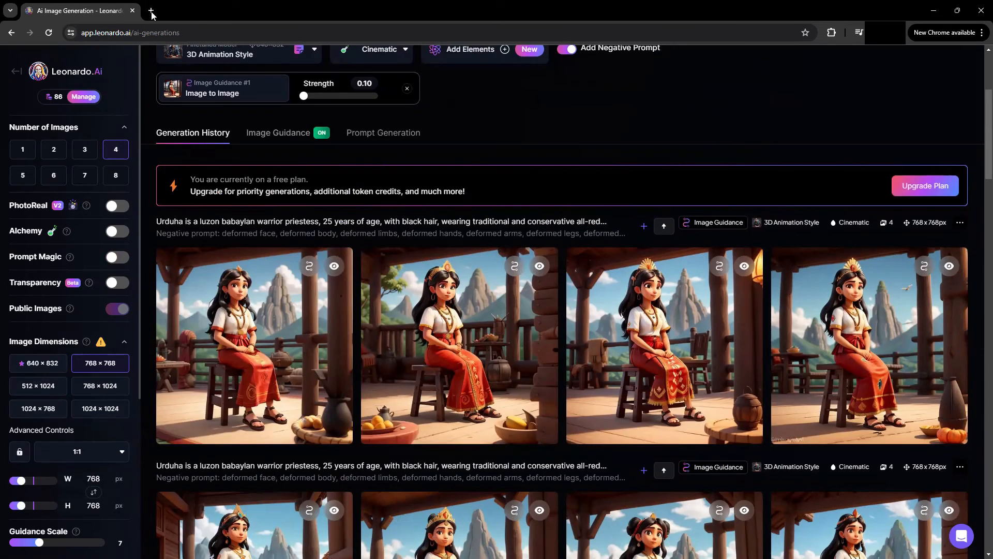
# Create a custom 768 × 768 px Canva design in a new browser tab.
pyautogui.click(150, 11)
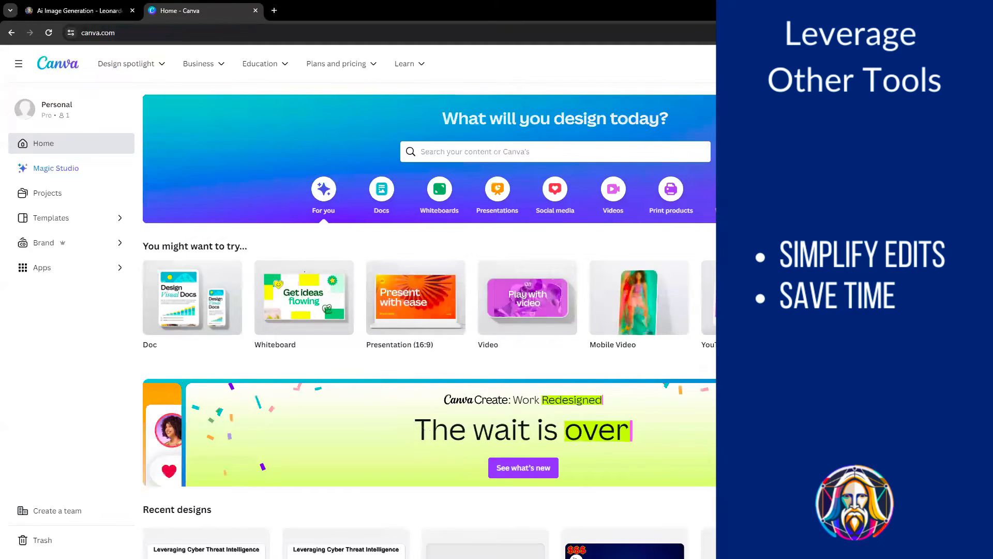
pyautogui.click(48, 193)
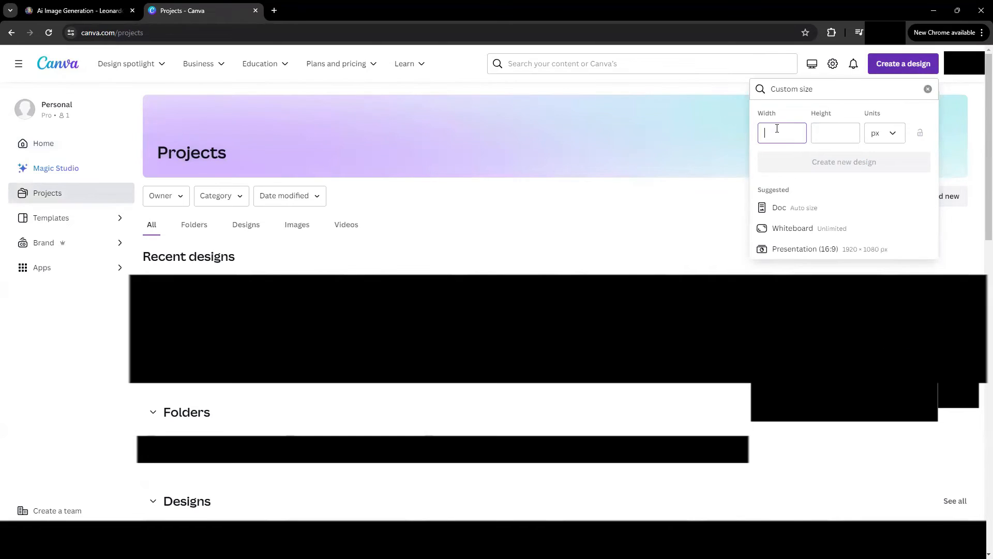
pyautogui.write('7')
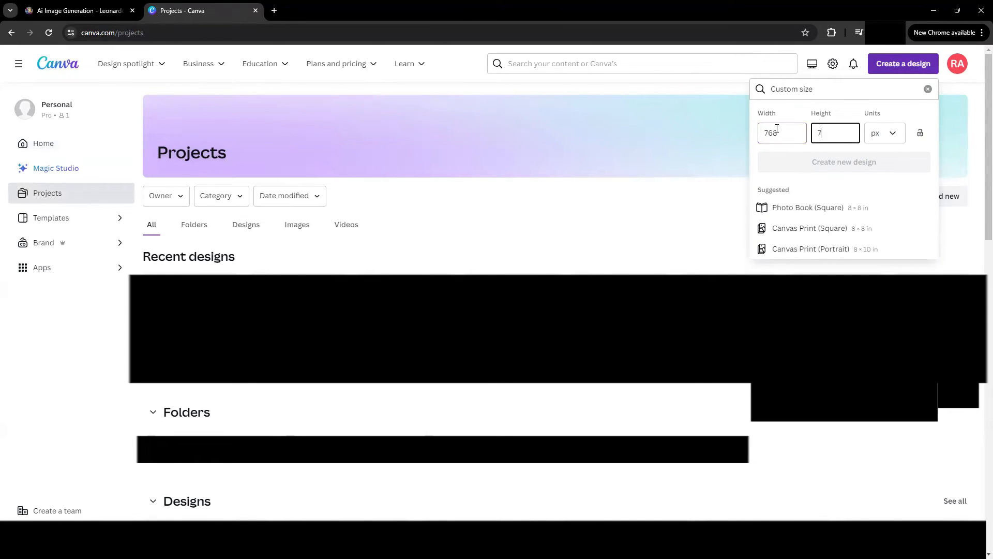
pyautogui.click(844, 162)
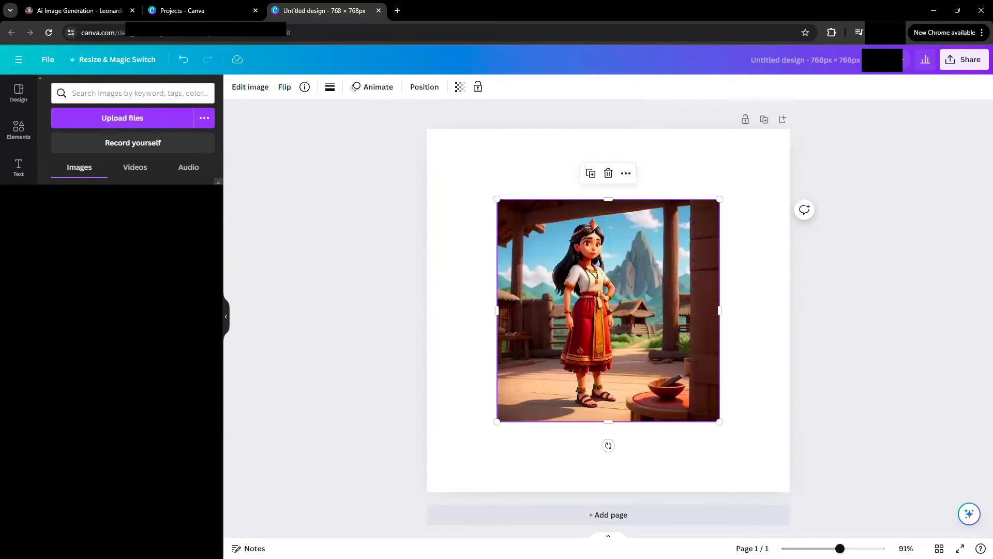
# Remove the priestess's background and add a desert background picture.
pyautogui.click(249, 87)
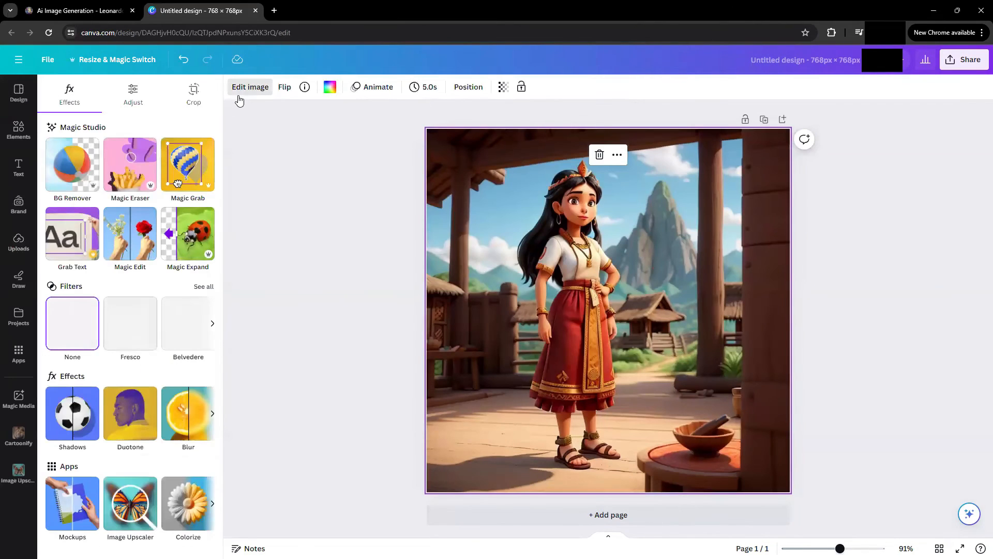
pyautogui.click(72, 163)
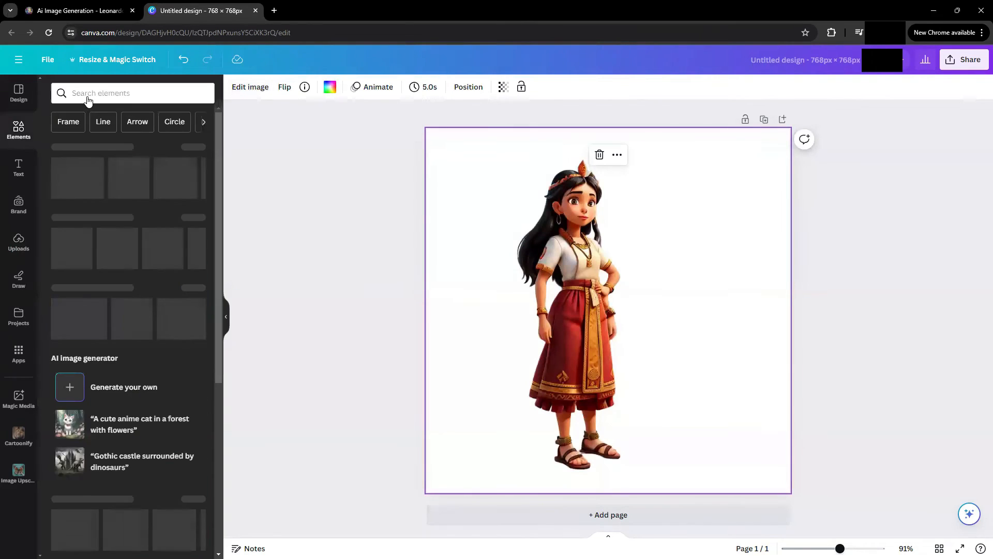
pyautogui.write('desert background')
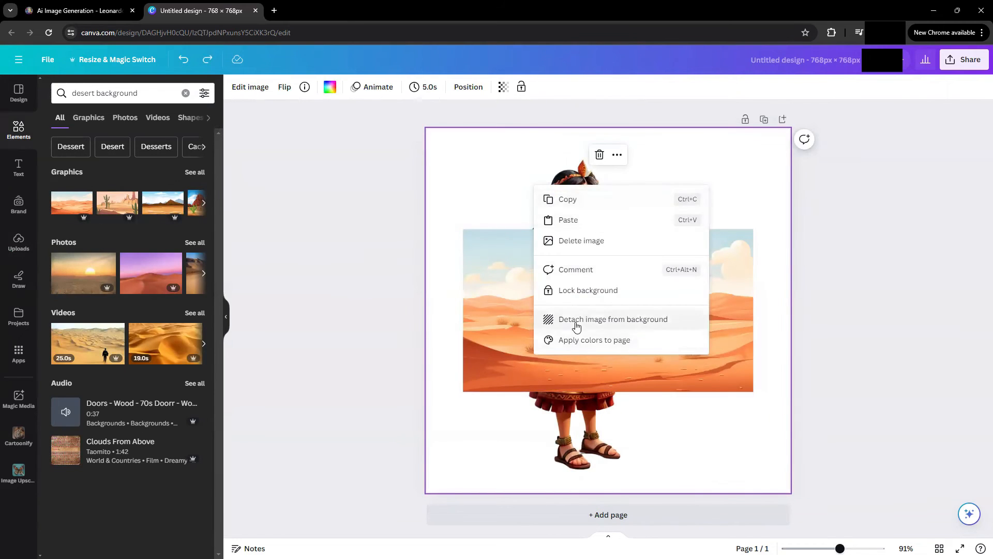
pyautogui.click(613, 318)
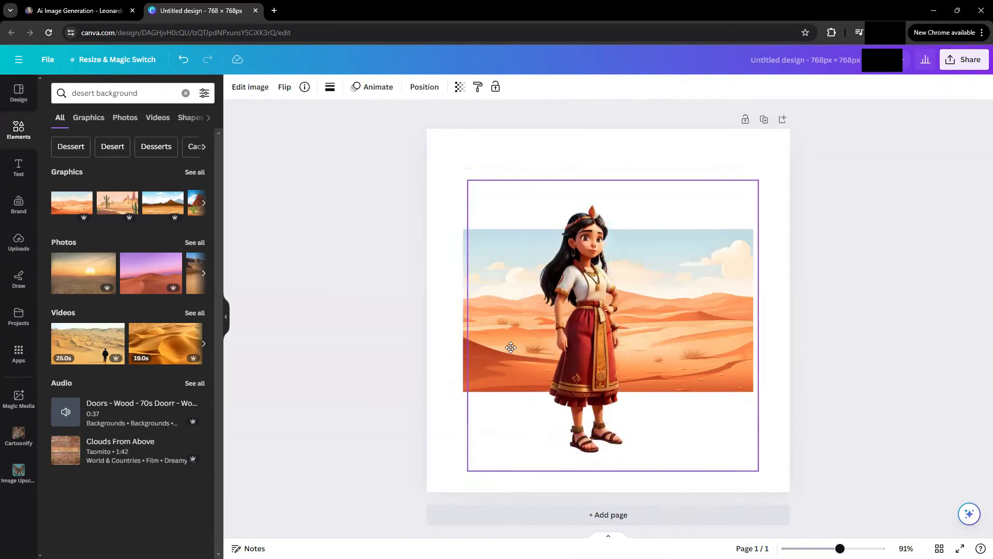
# Replace the desert picture with a beach night background.
pyautogui.rightClick(511, 347)
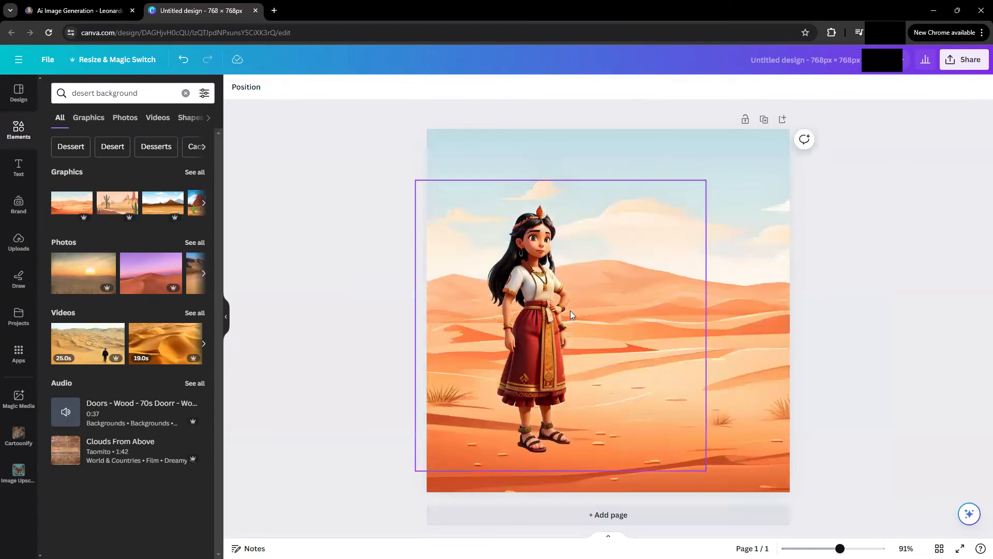
pyautogui.write("beach'")
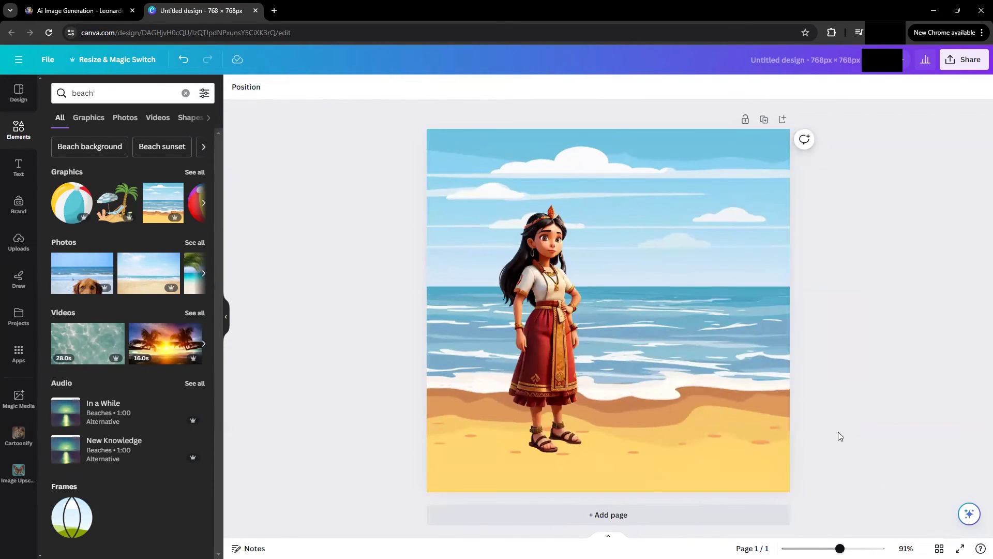
pyautogui.write('night')
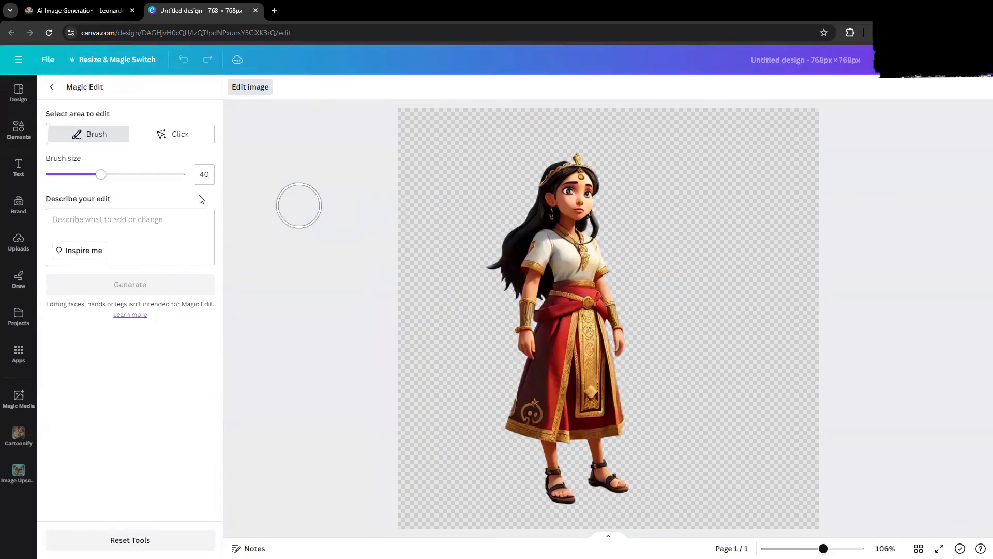
# Magic Edit the headpiece with 'Ruby, shining' and keep the chosen ruby.
pyautogui.write('Ruby Cr')
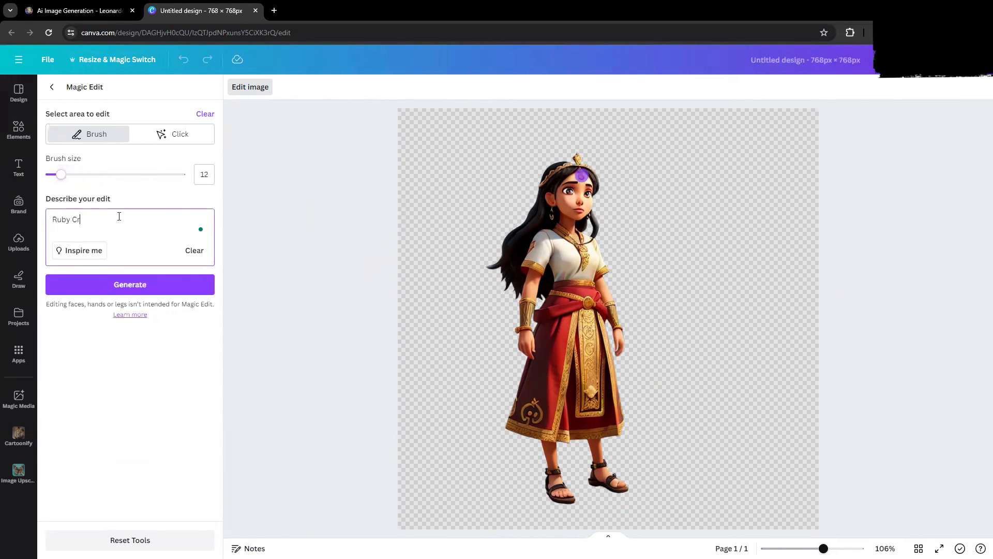
pyautogui.click(130, 284)
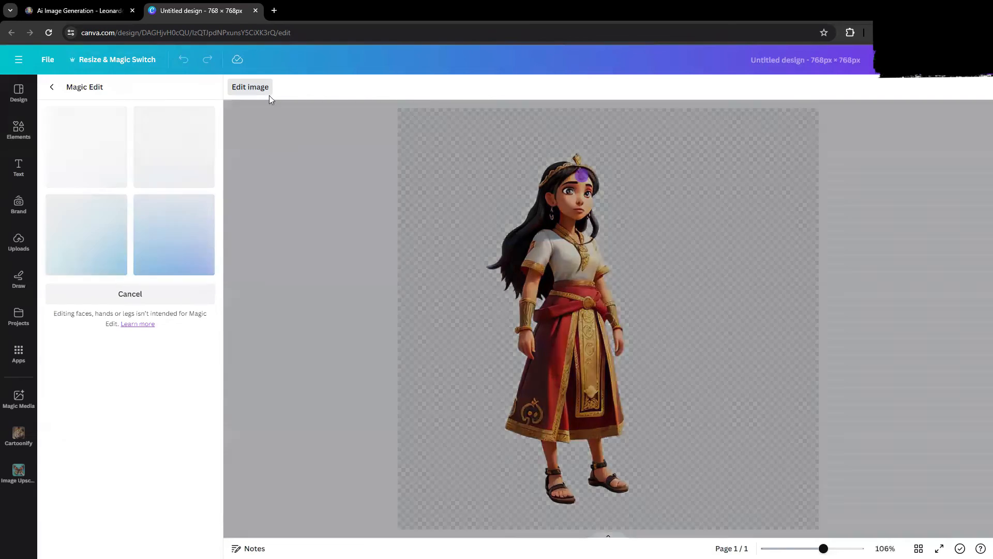
pyautogui.write('Ruby, shining')
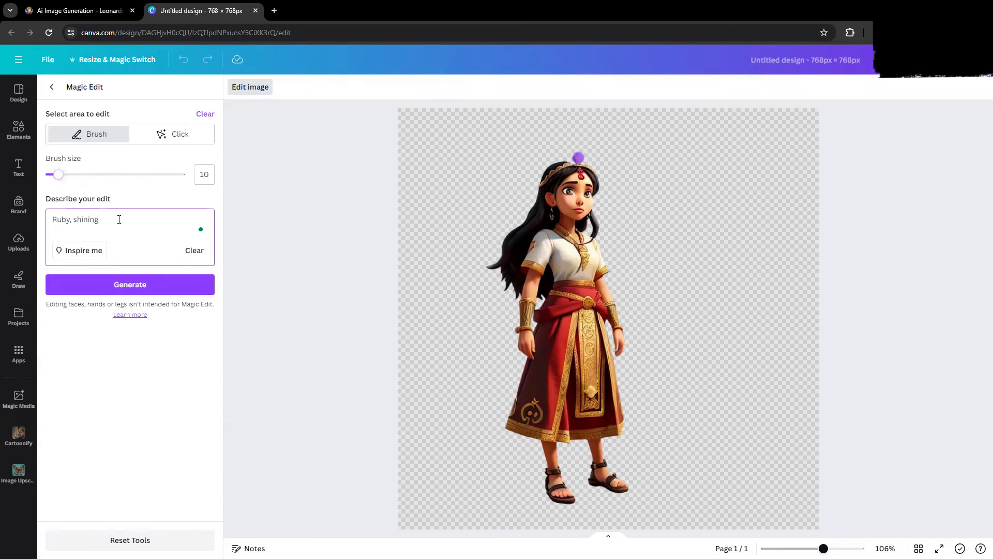
pyautogui.click(130, 284)
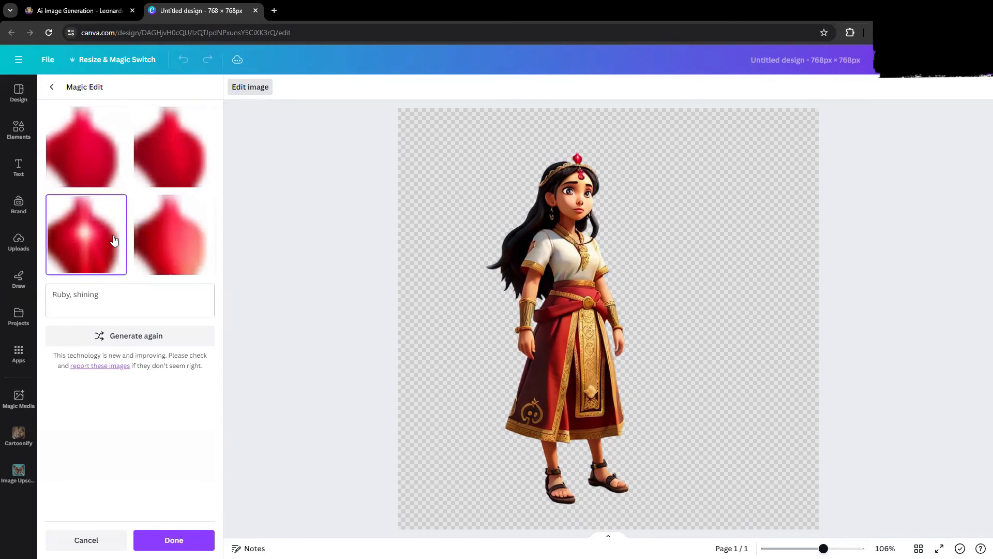
pyautogui.click(174, 540)
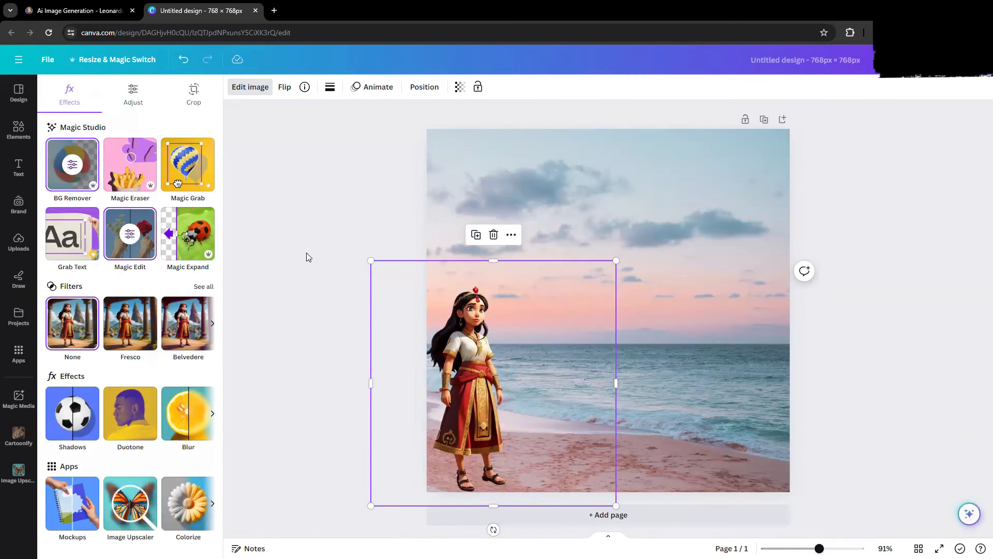